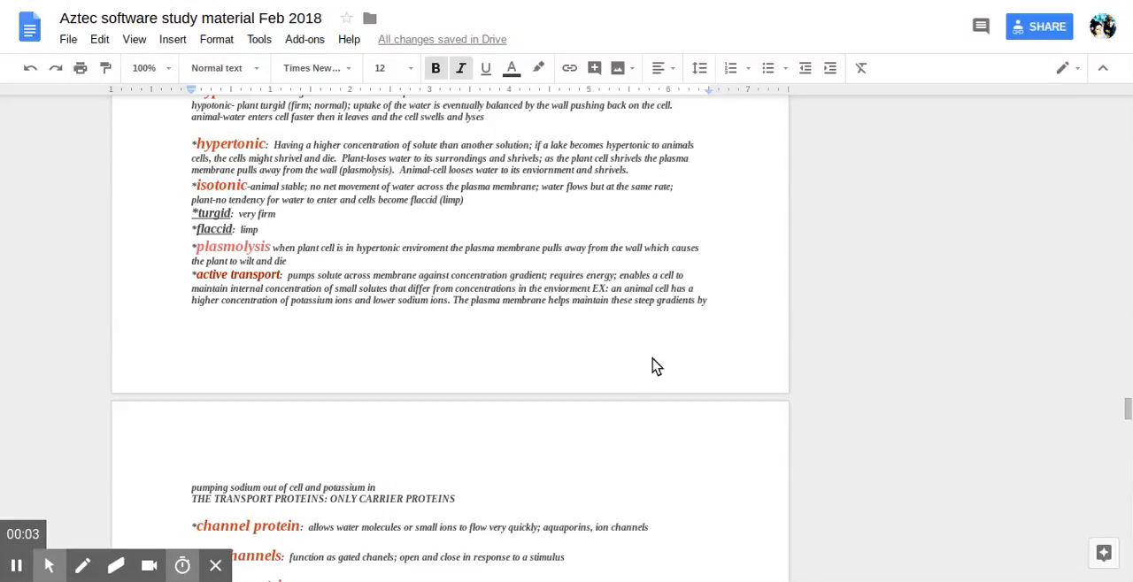
pyautogui.moveTo(615, 400)
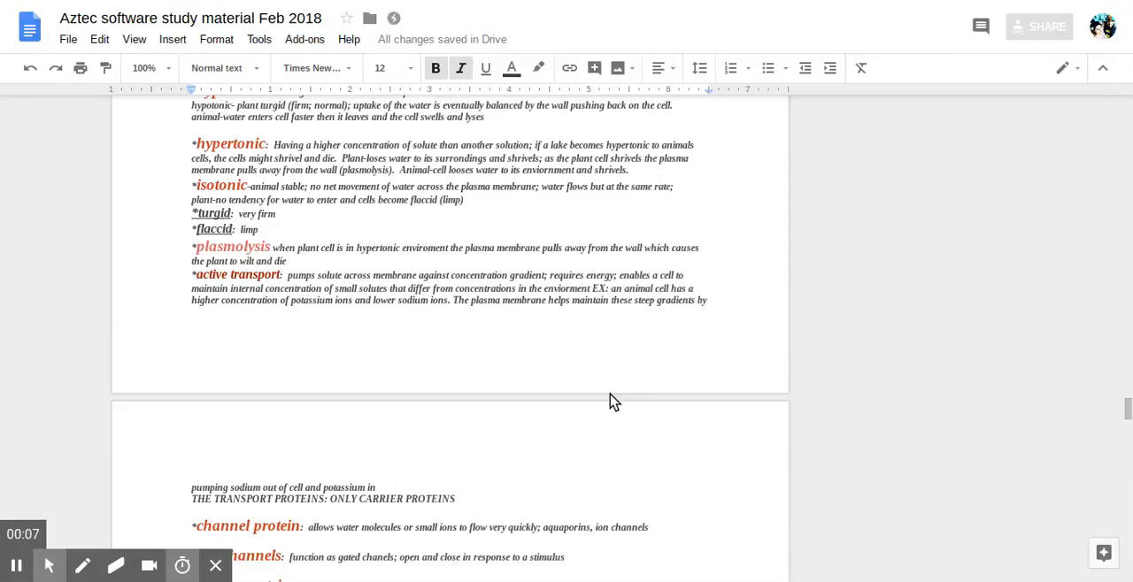
pyautogui.moveTo(598, 283)
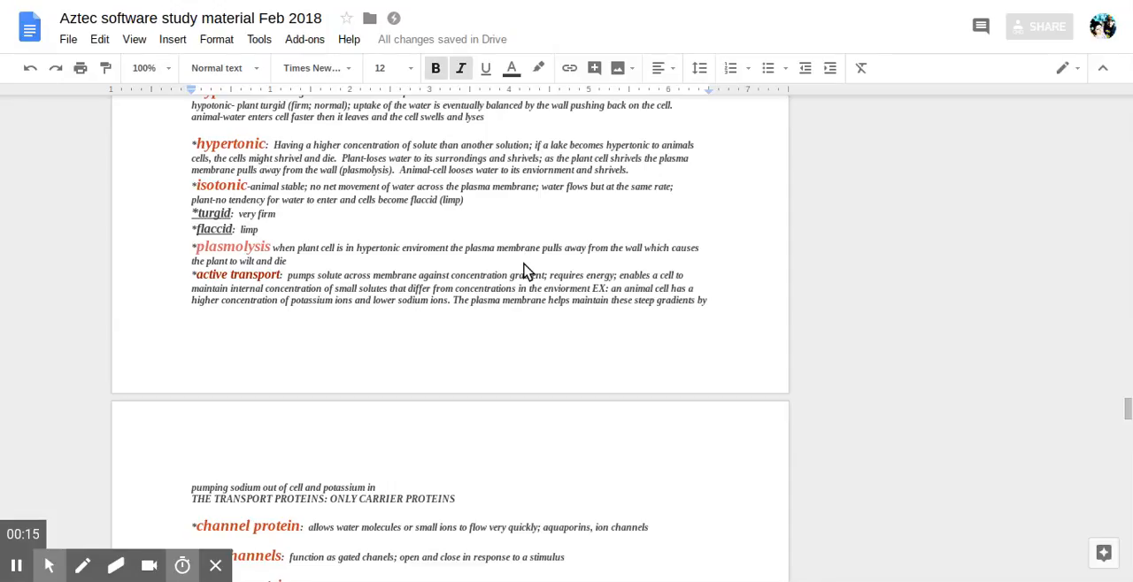
pyautogui.moveTo(514, 328)
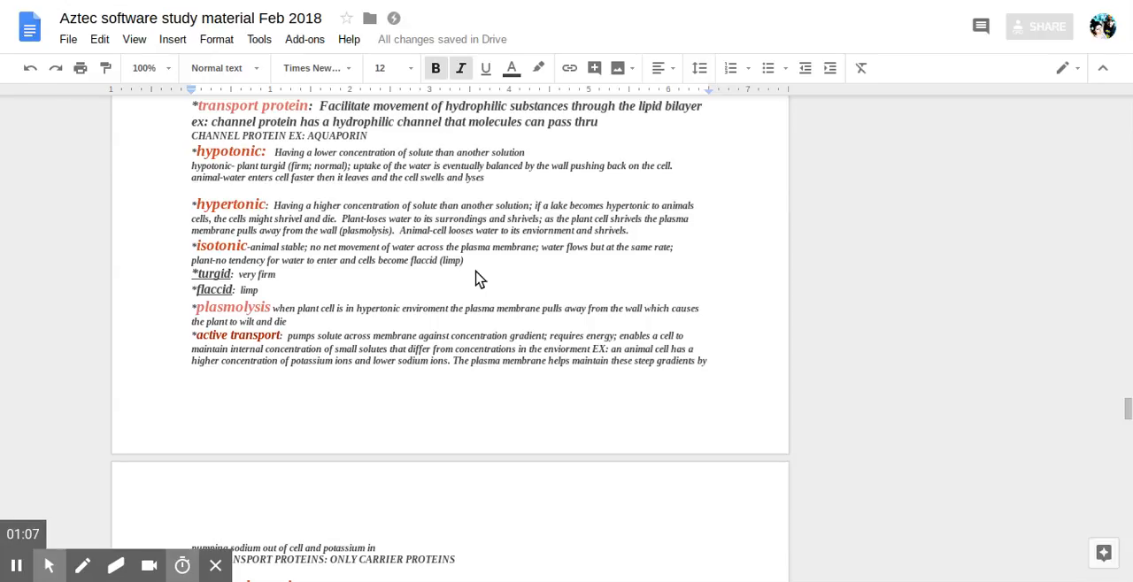
pyautogui.moveTo(288, 266)
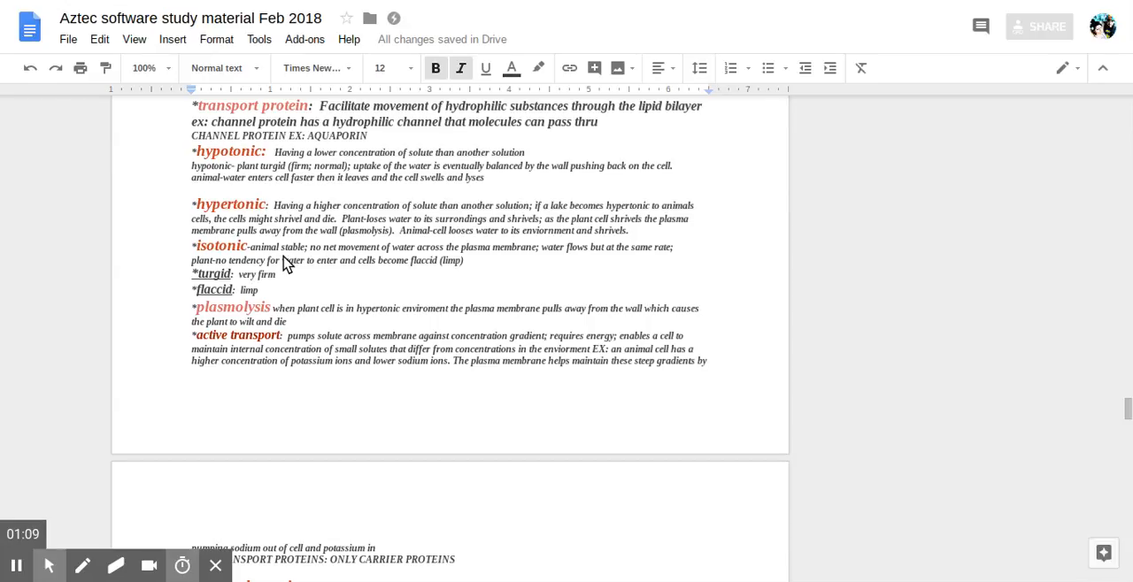
pyautogui.moveTo(335, 295)
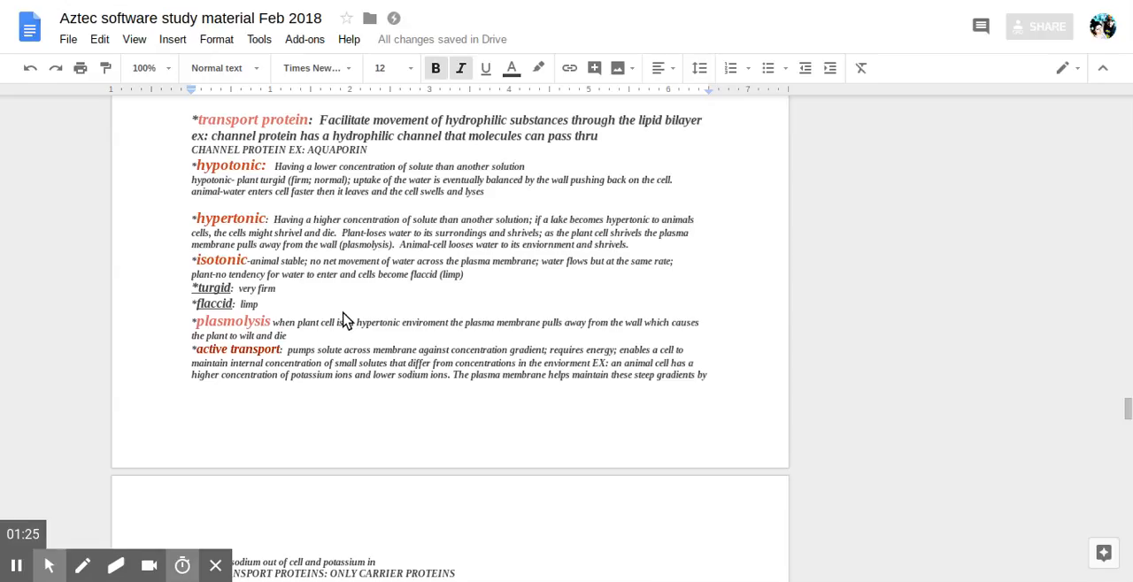
pyautogui.moveTo(342, 317)
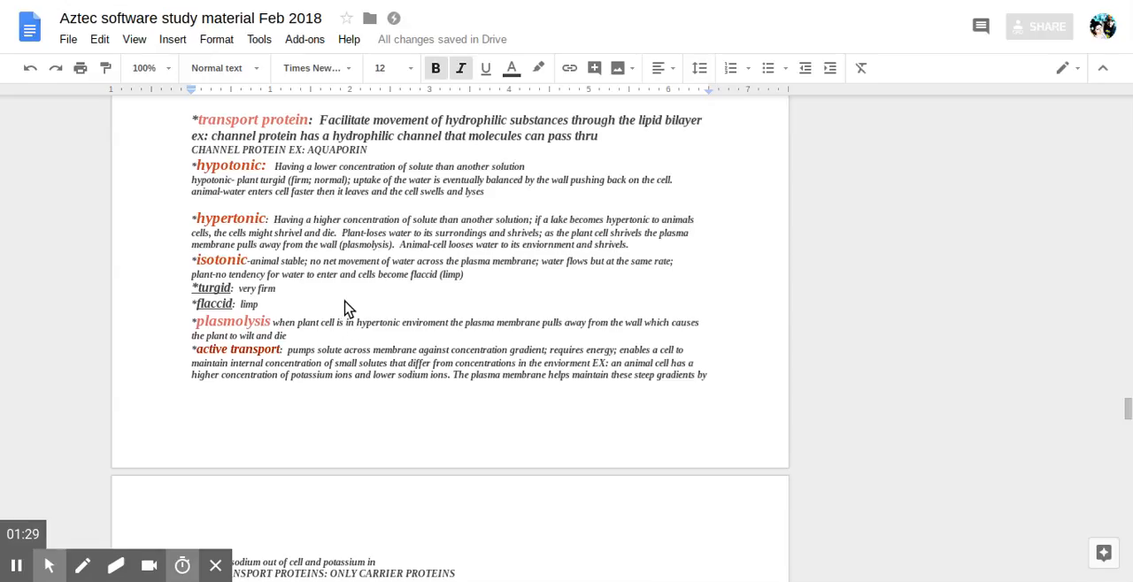
pyautogui.moveTo(283, 301)
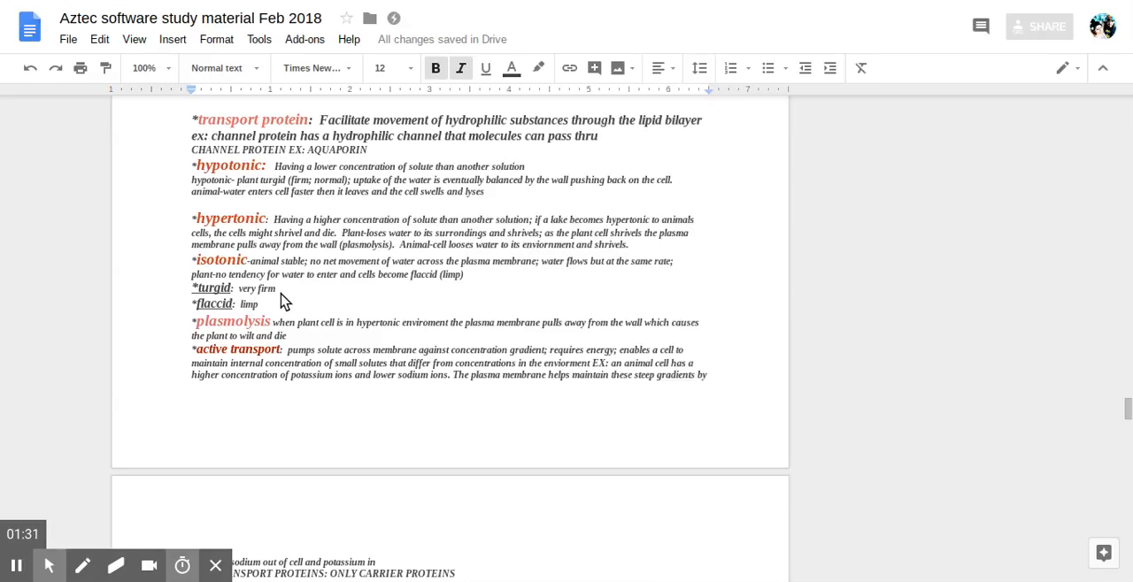
pyautogui.moveTo(228, 325)
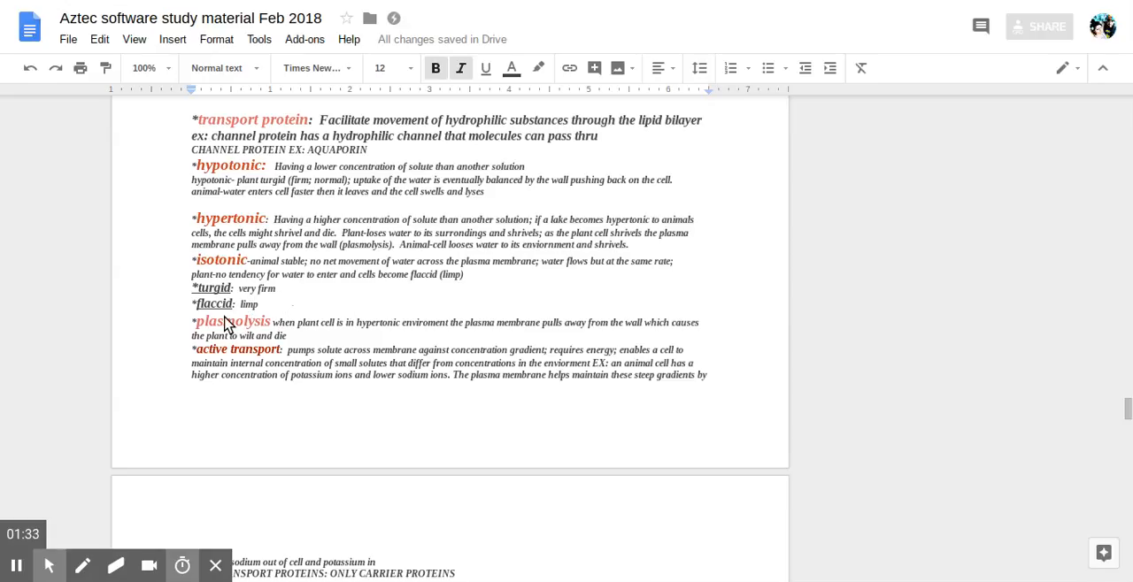
pyautogui.moveTo(317, 321)
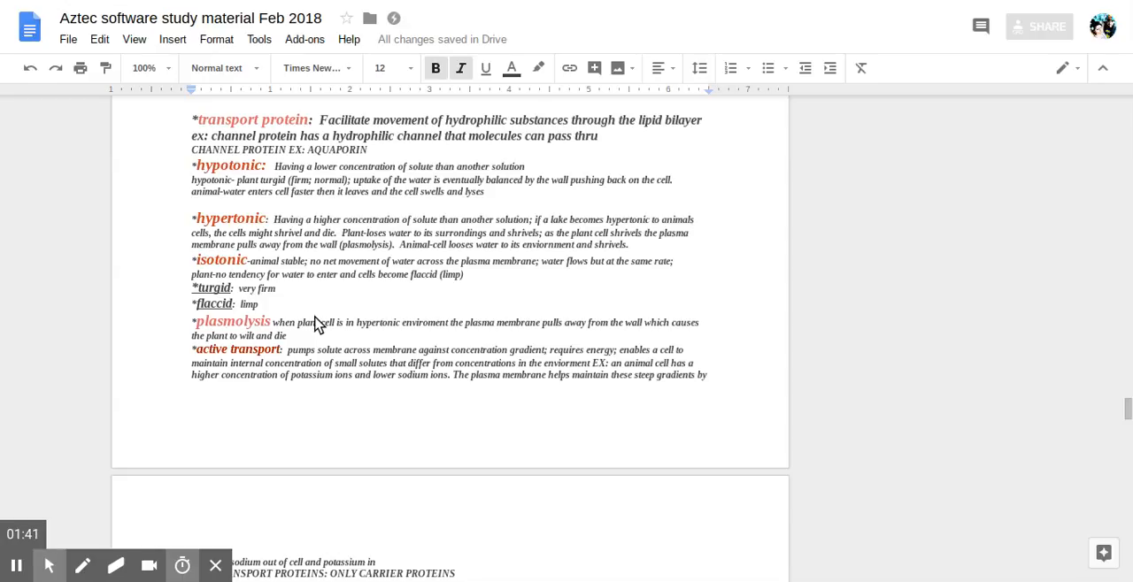
pyautogui.moveTo(321, 324)
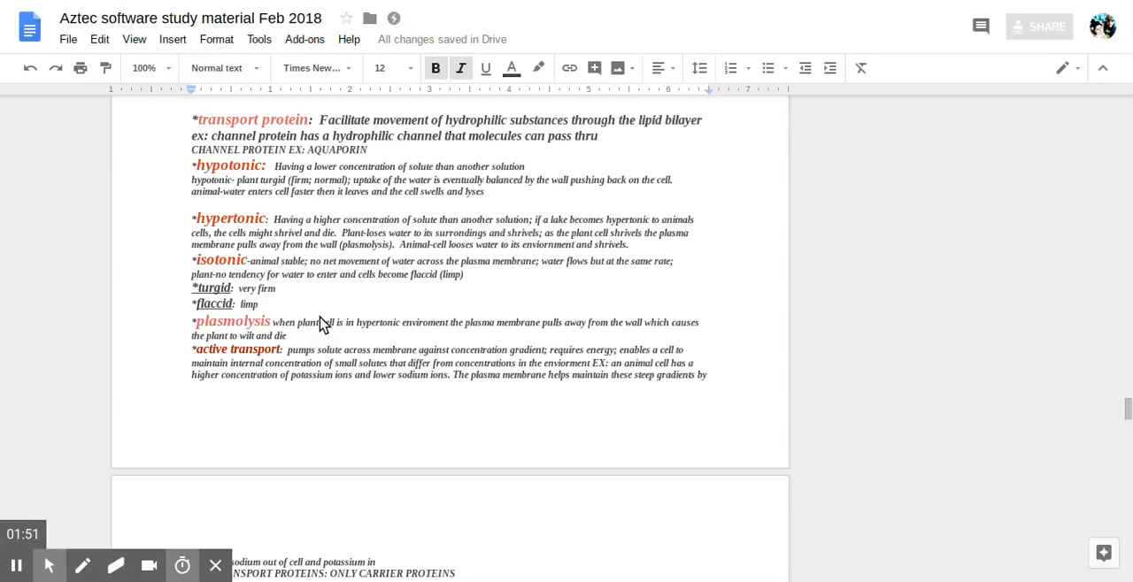
pyautogui.moveTo(235, 319)
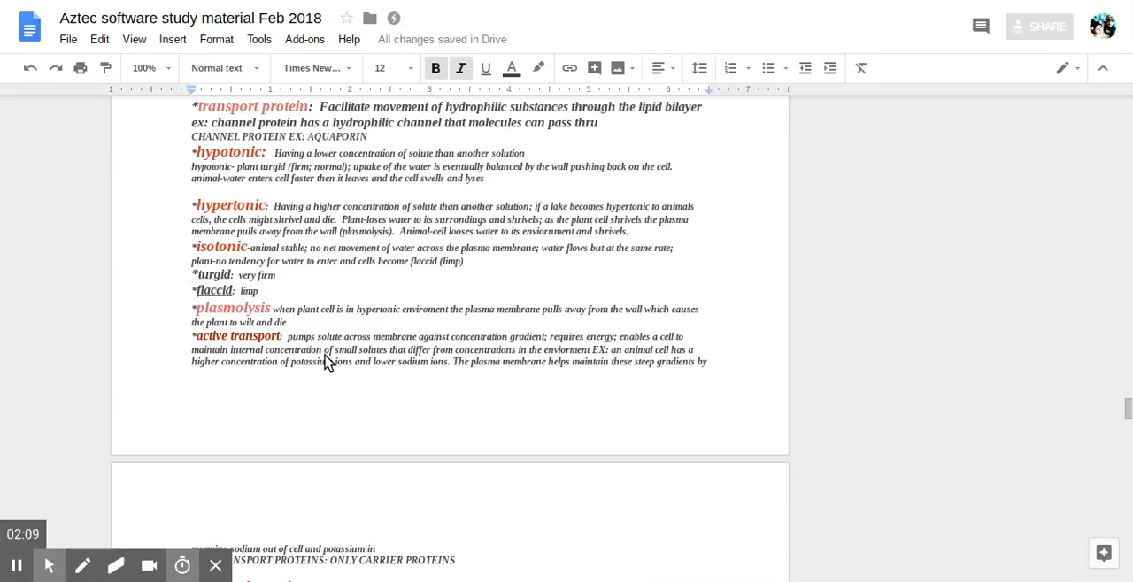
pyautogui.moveTo(325, 371)
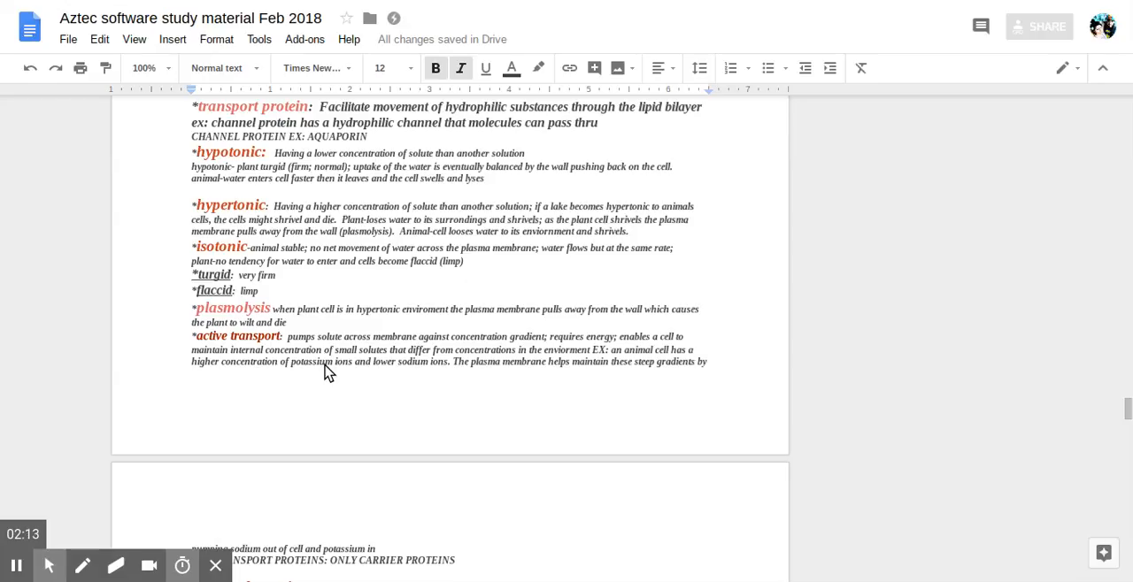
# Scroll down to review the new protoplast contraction, hypertonic water loss, cytolysis and cell-wall gap definitions
pyautogui.scroll(-3)
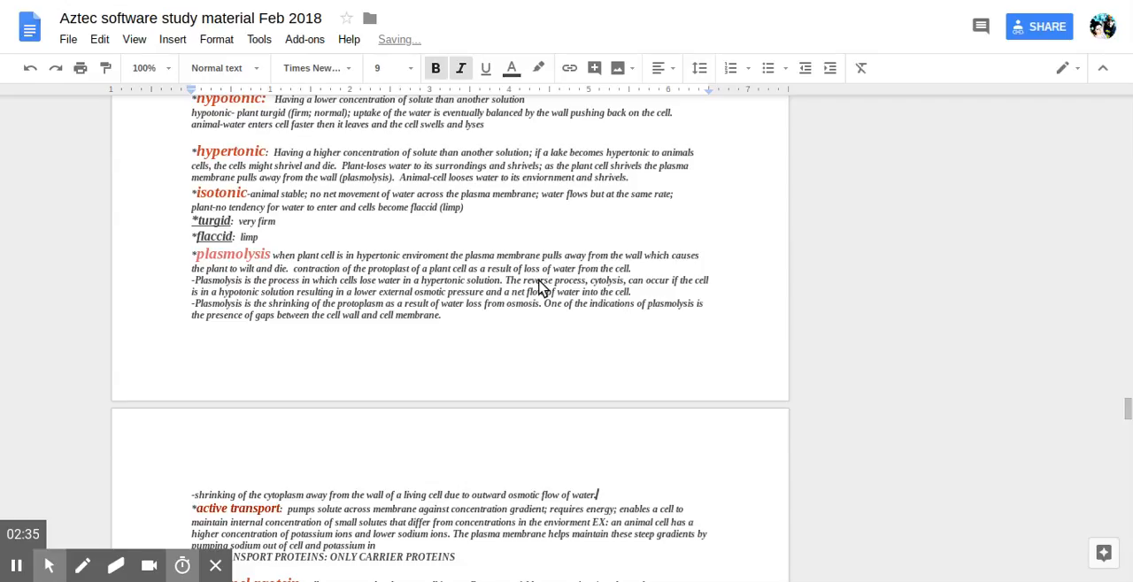
pyautogui.moveTo(482, 292)
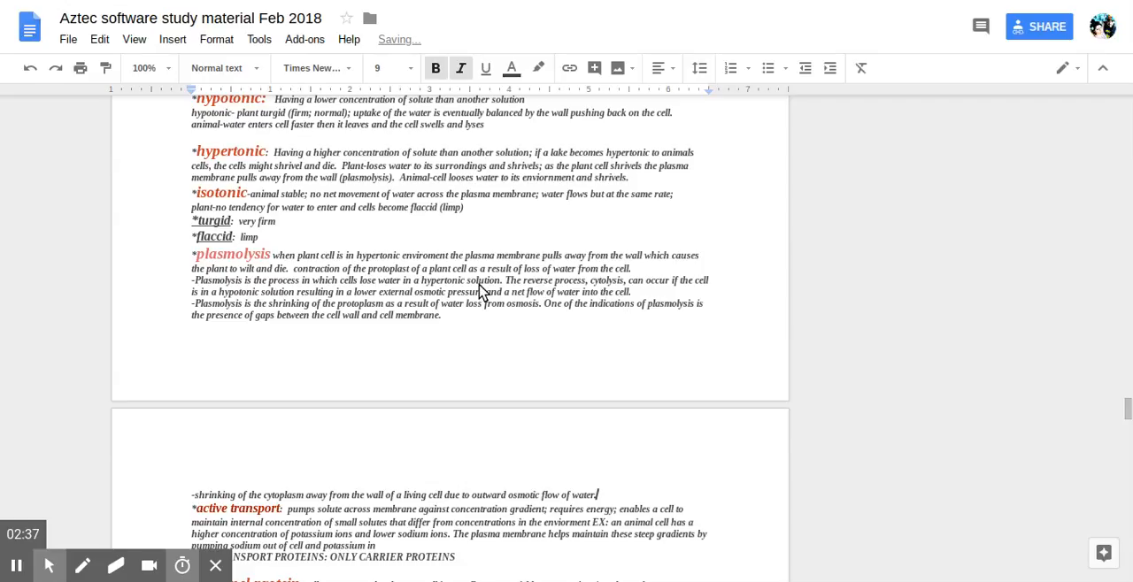
pyautogui.moveTo(365, 301)
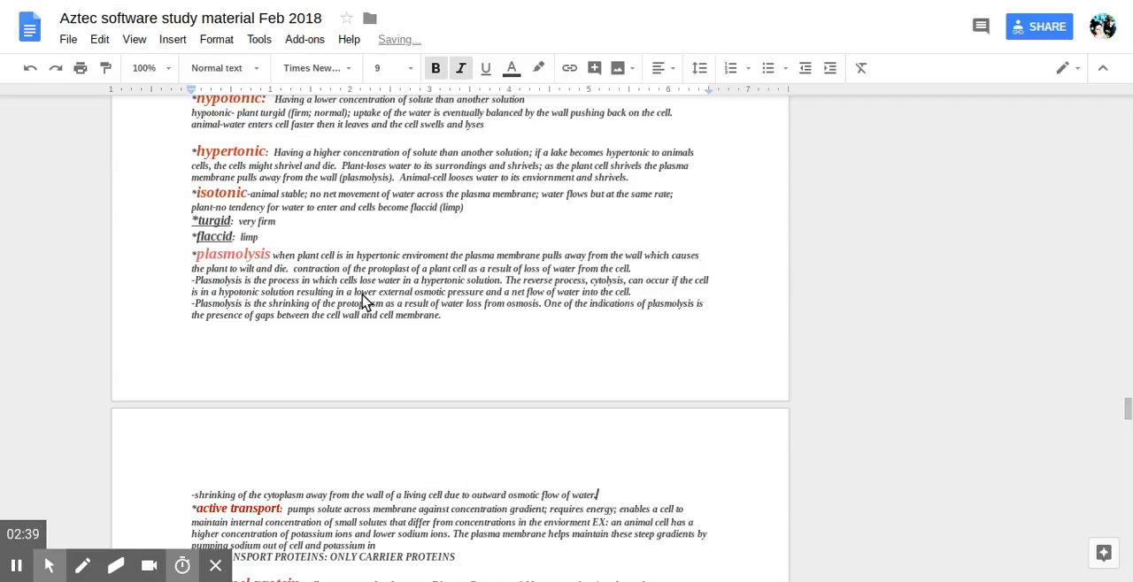
pyautogui.scroll(-3)
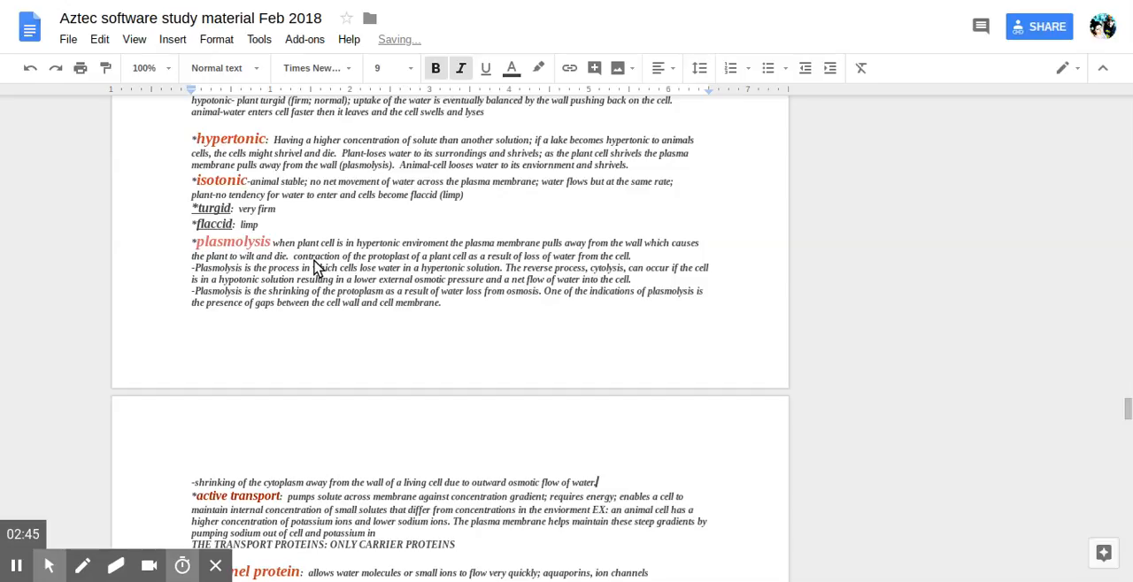
pyautogui.moveTo(361, 273)
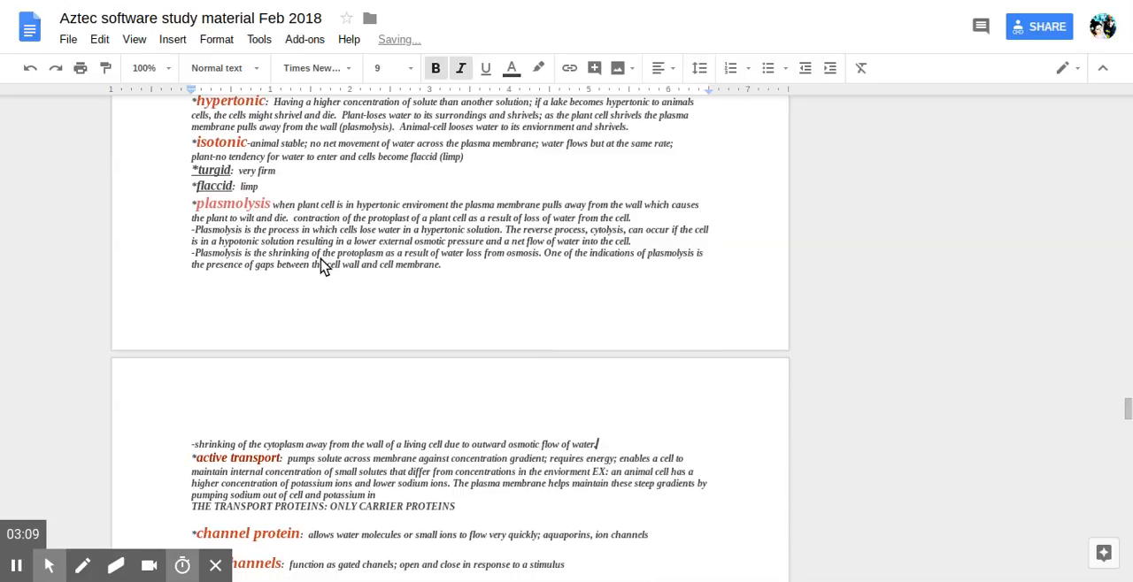
# Scroll through active transport, channel protein, ion channels, electrogenic pump, proton pump and cotransport notes
pyautogui.scroll(-3)
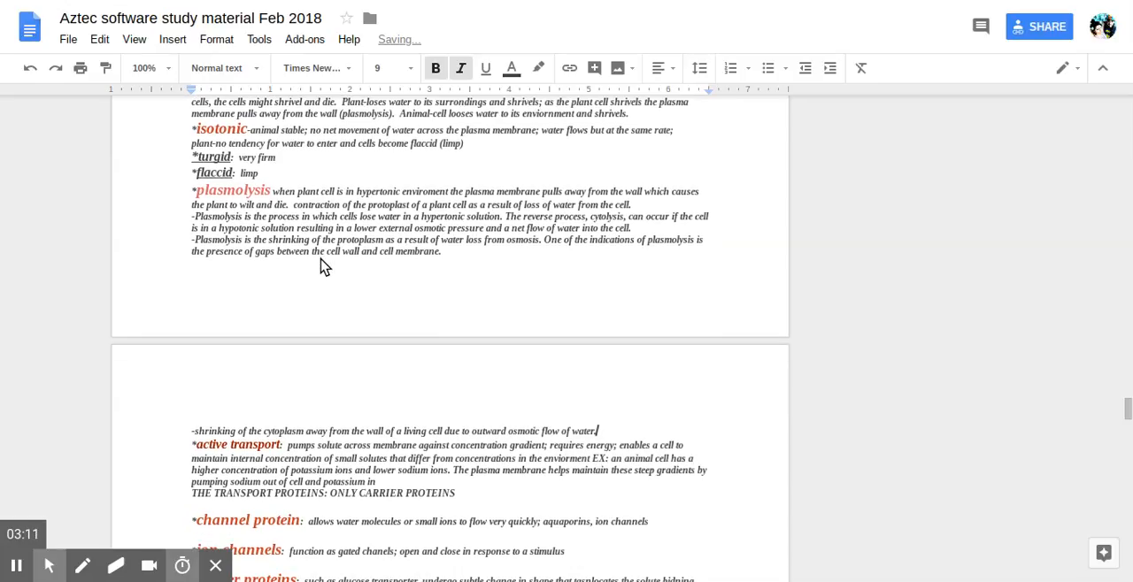
pyautogui.scroll(-3)
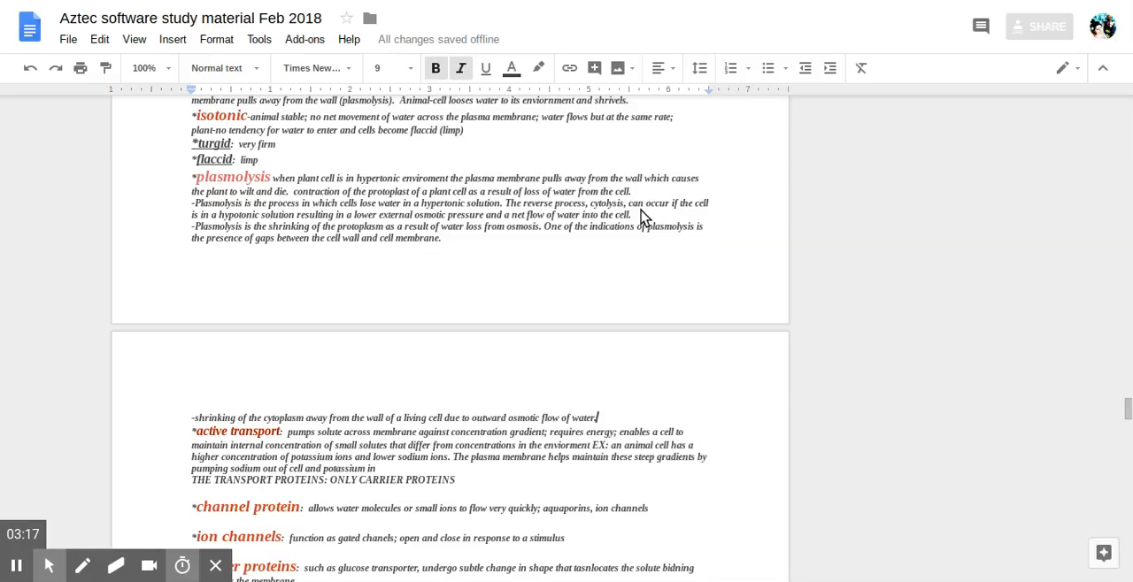
pyautogui.scroll(-3)
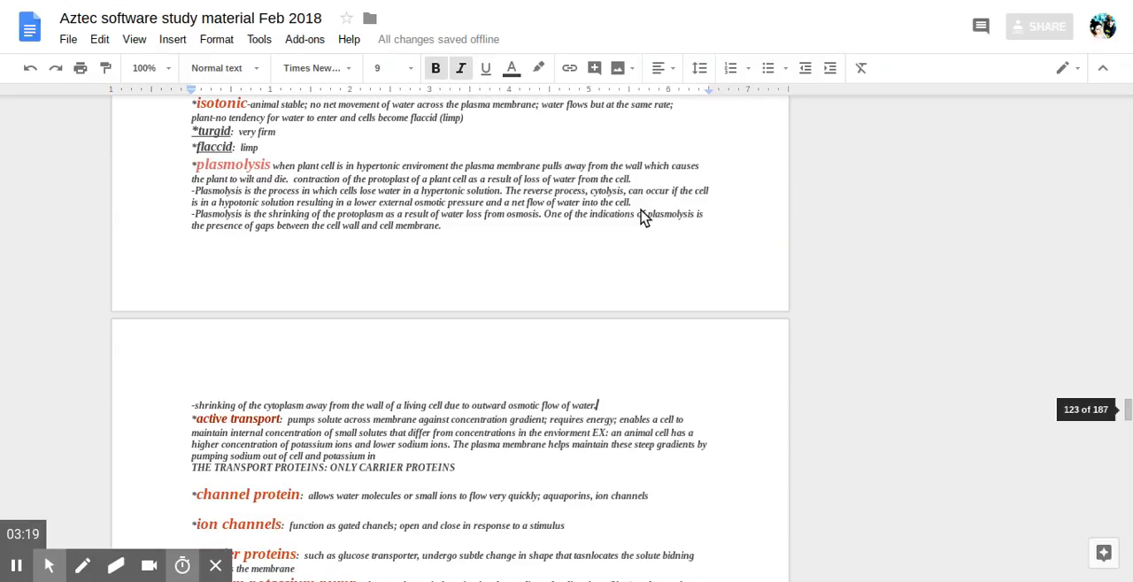
pyautogui.moveTo(637, 212)
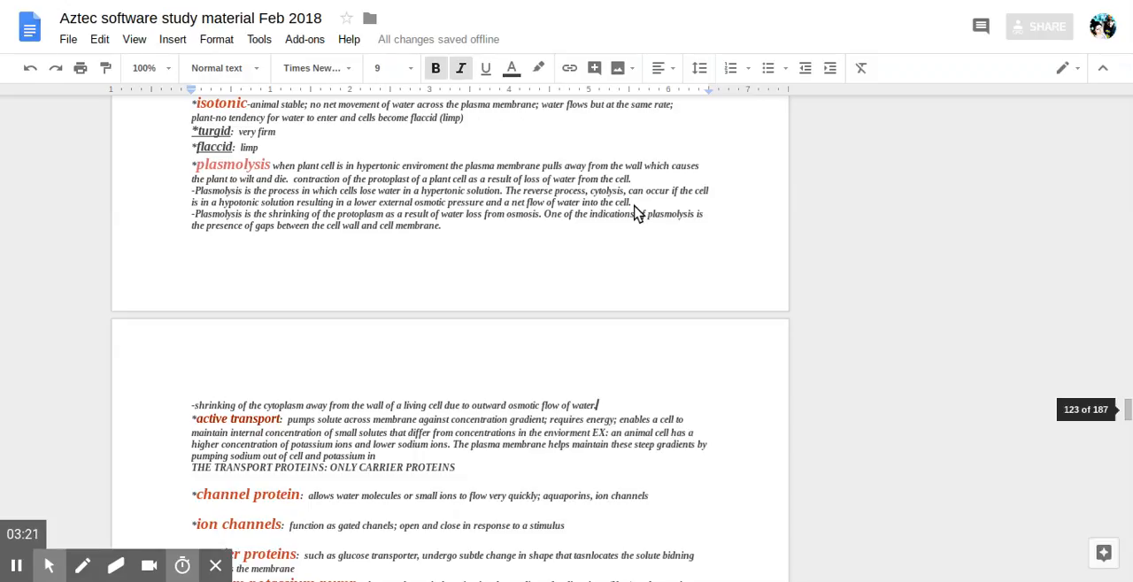
pyautogui.scroll(-3)
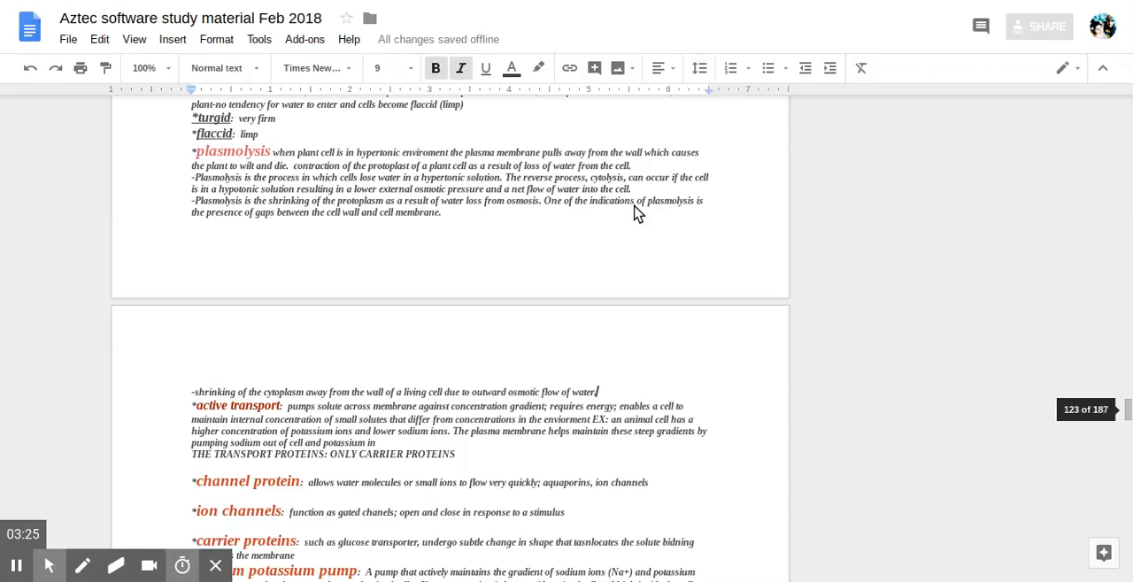
pyautogui.scroll(-3)
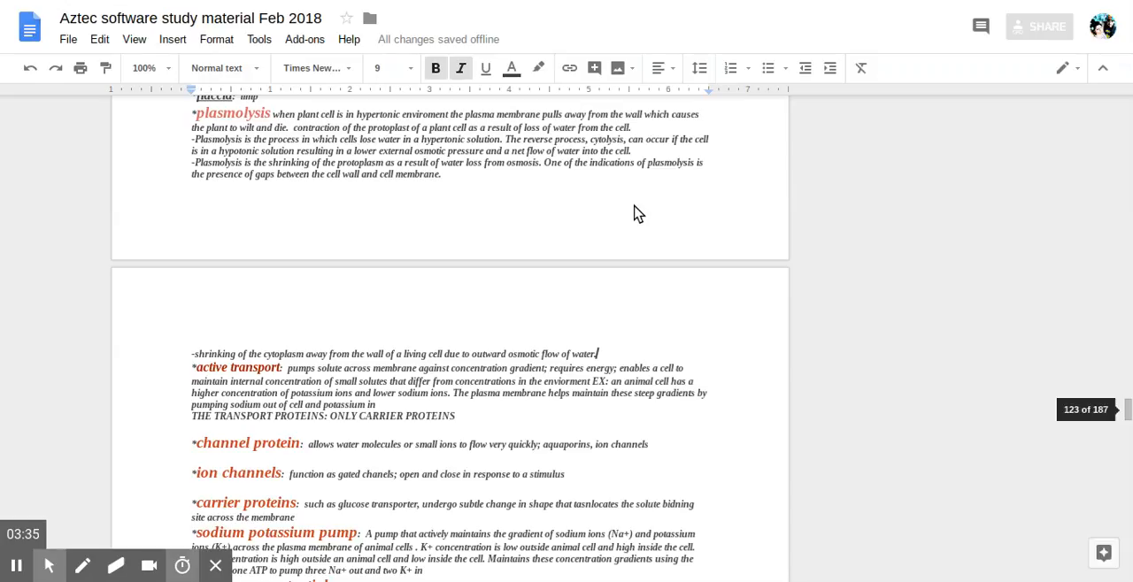
pyautogui.scroll(-3)
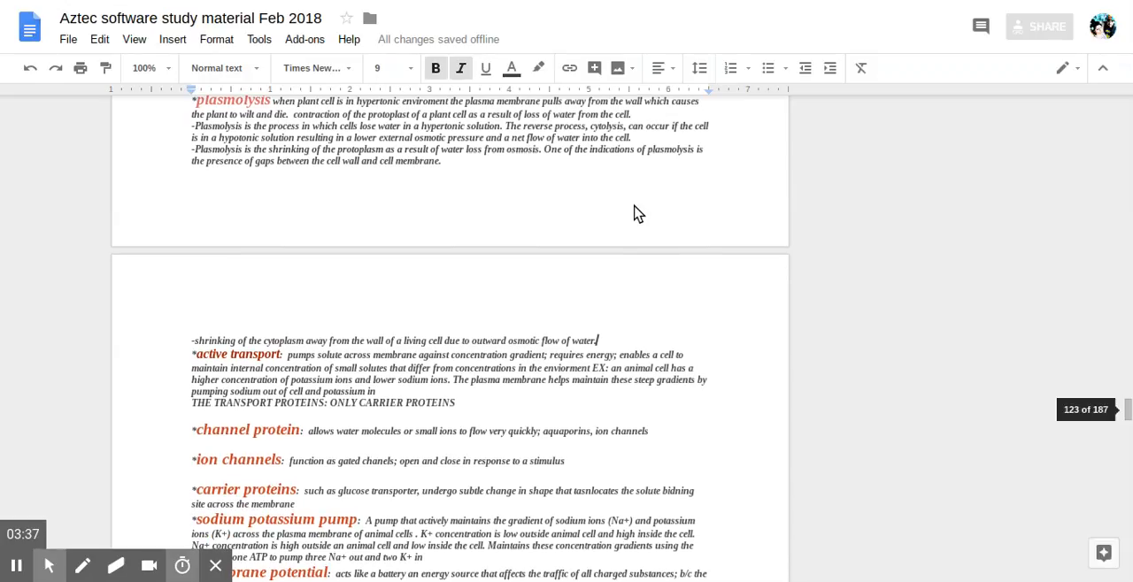
pyautogui.scroll(-3)
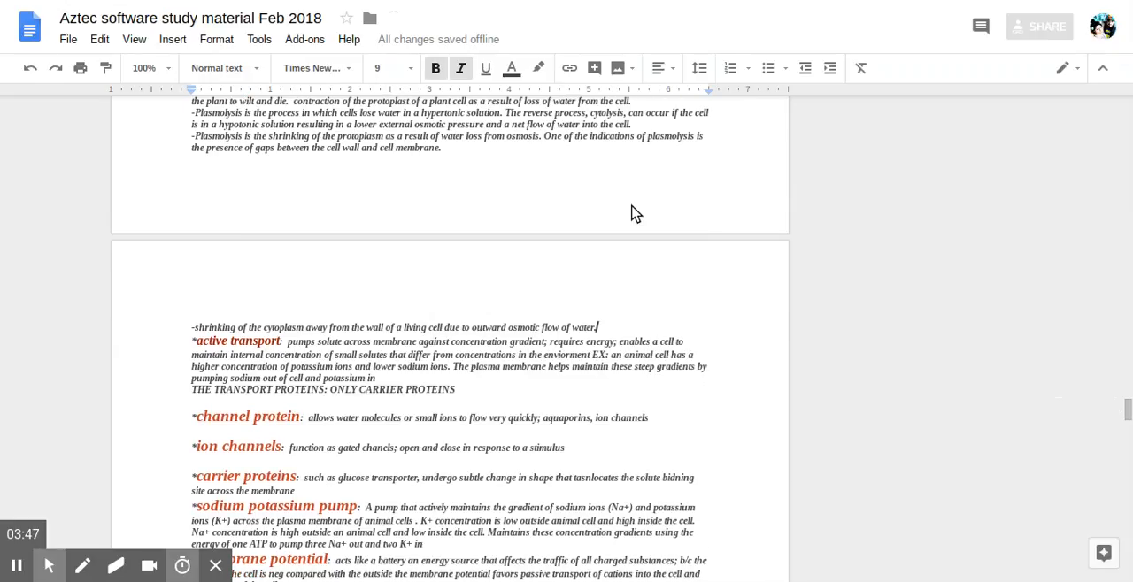
pyautogui.scroll(-3)
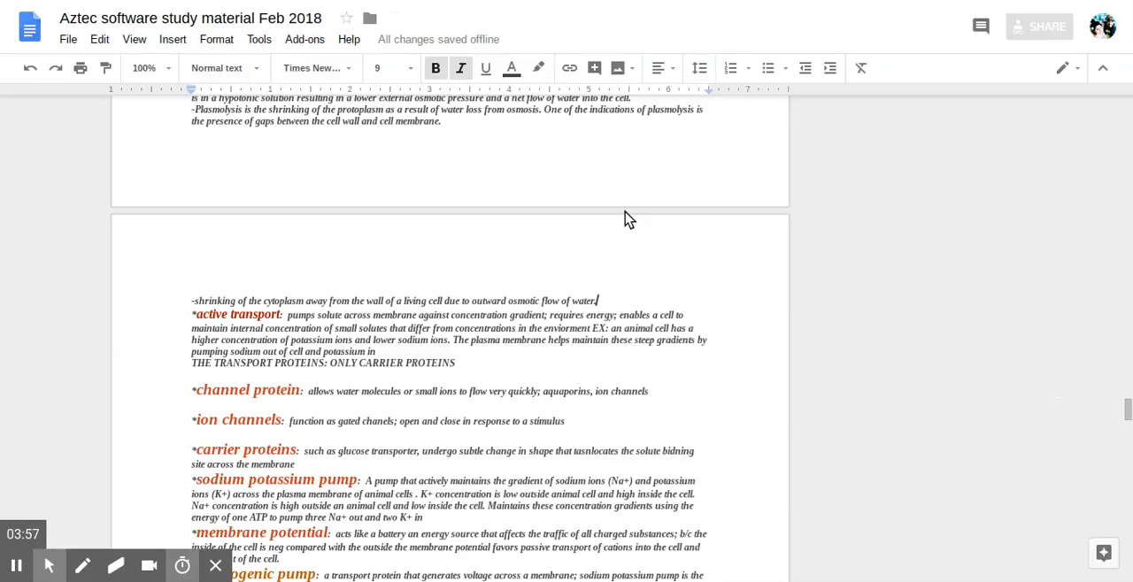
pyautogui.moveTo(624, 219)
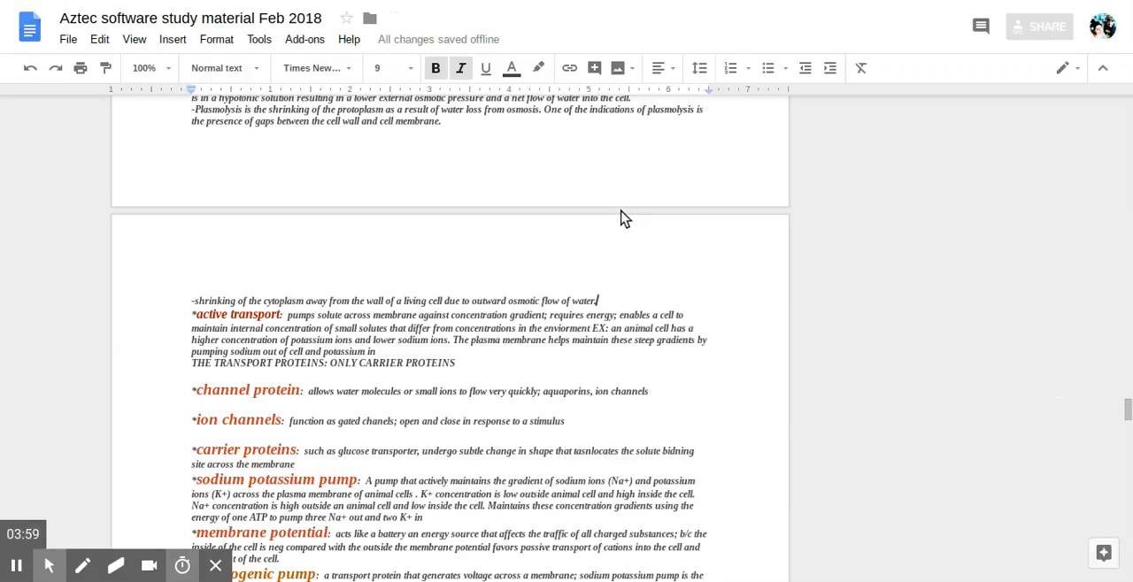
pyautogui.scroll(-3)
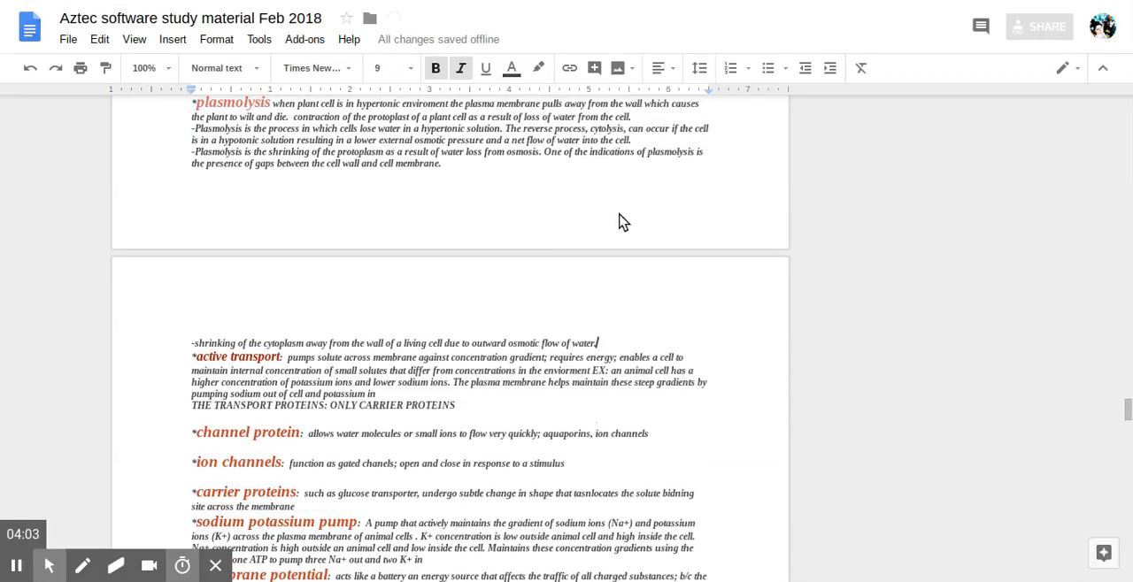
pyautogui.scroll(-3)
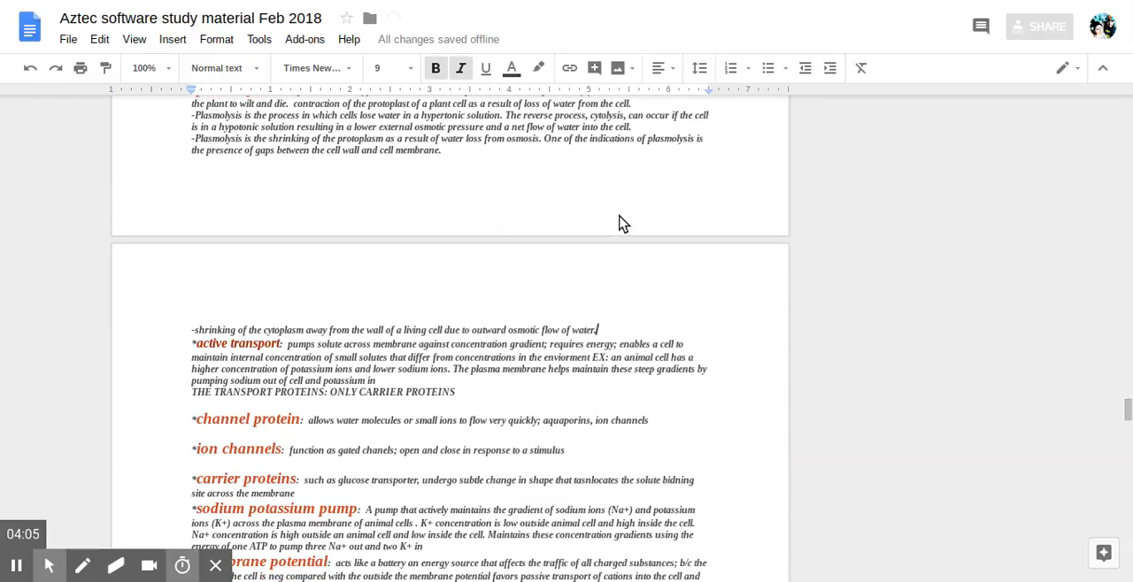
pyautogui.scroll(-3)
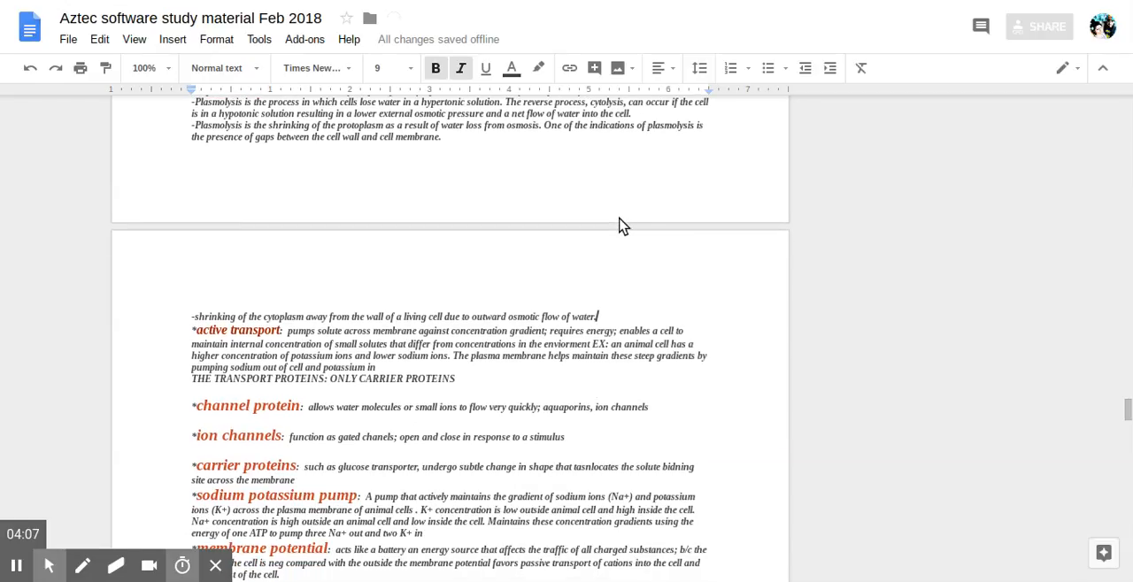
pyautogui.scroll(-3)
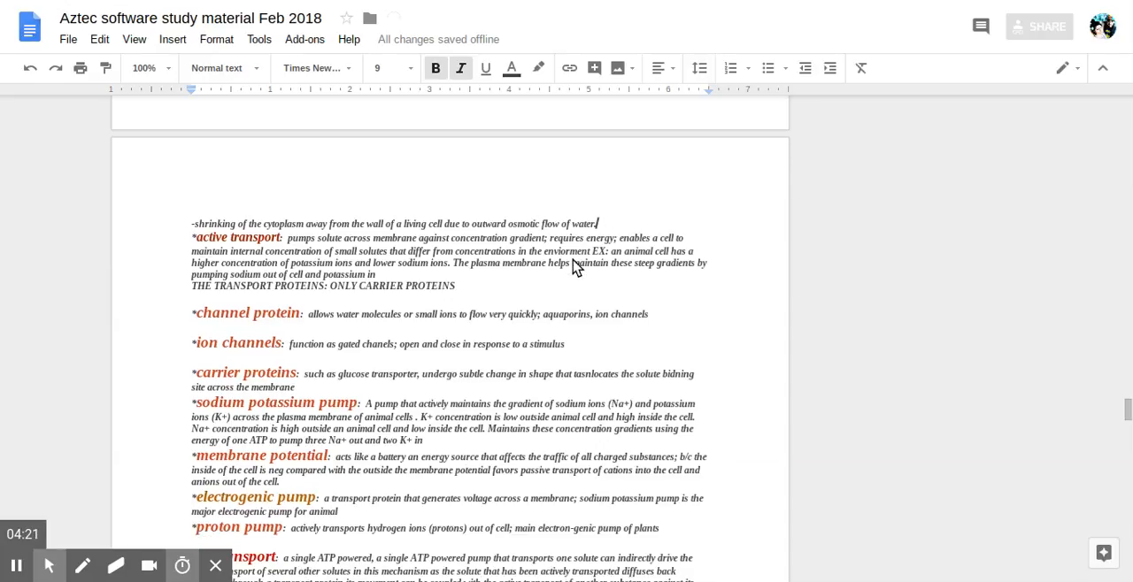
pyautogui.moveTo(294, 312)
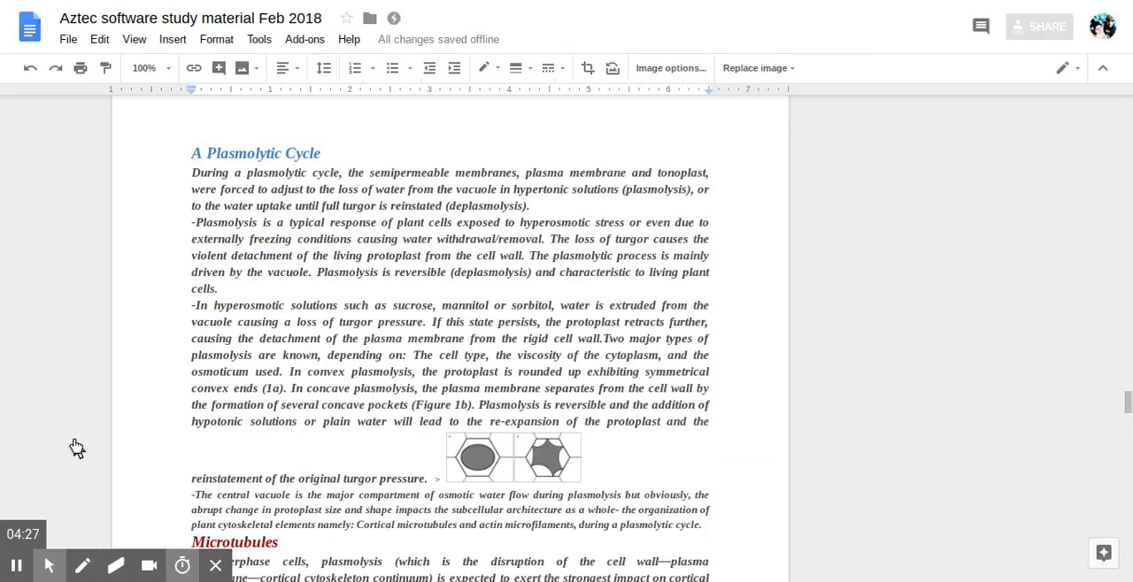
pyautogui.moveTo(62, 443)
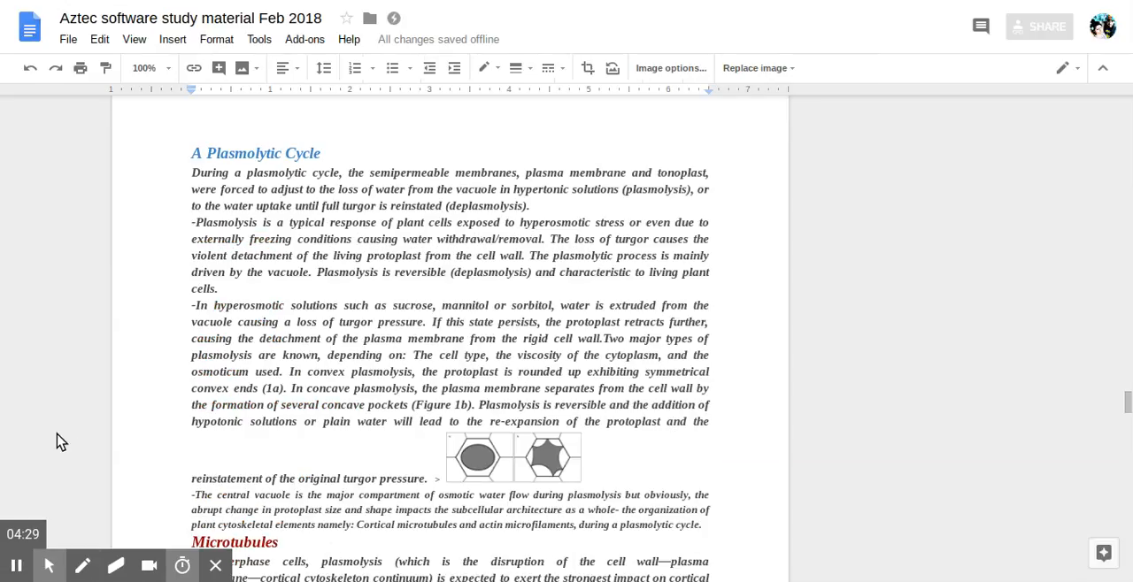
pyautogui.moveTo(328, 195)
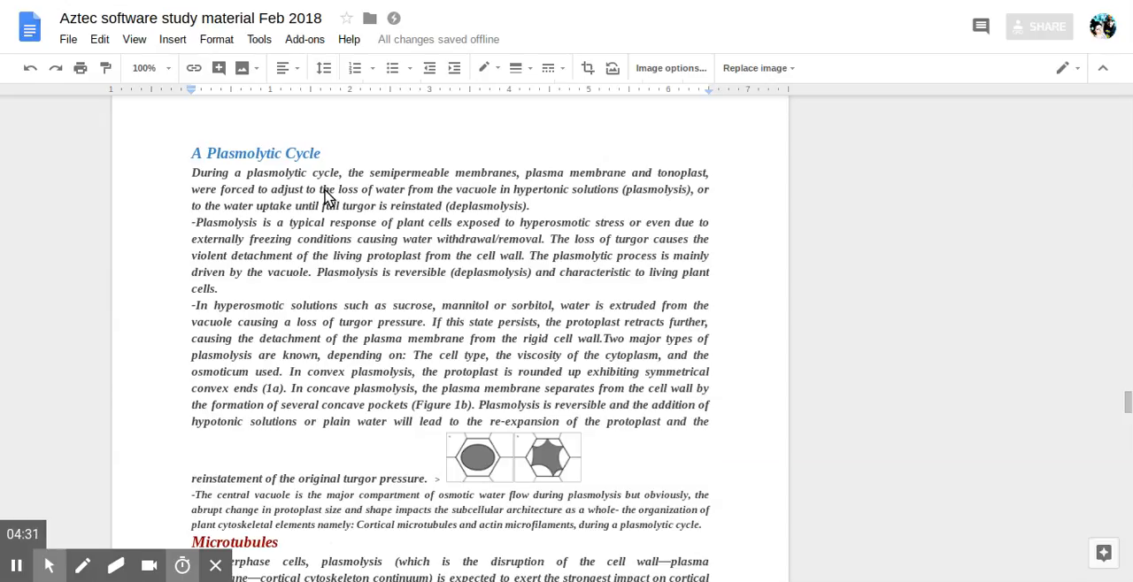
# Scroll to the A Plasmolytic Cycle heading with its paragraphs and two plasmolysis diagrams visible
pyautogui.scroll(-3)
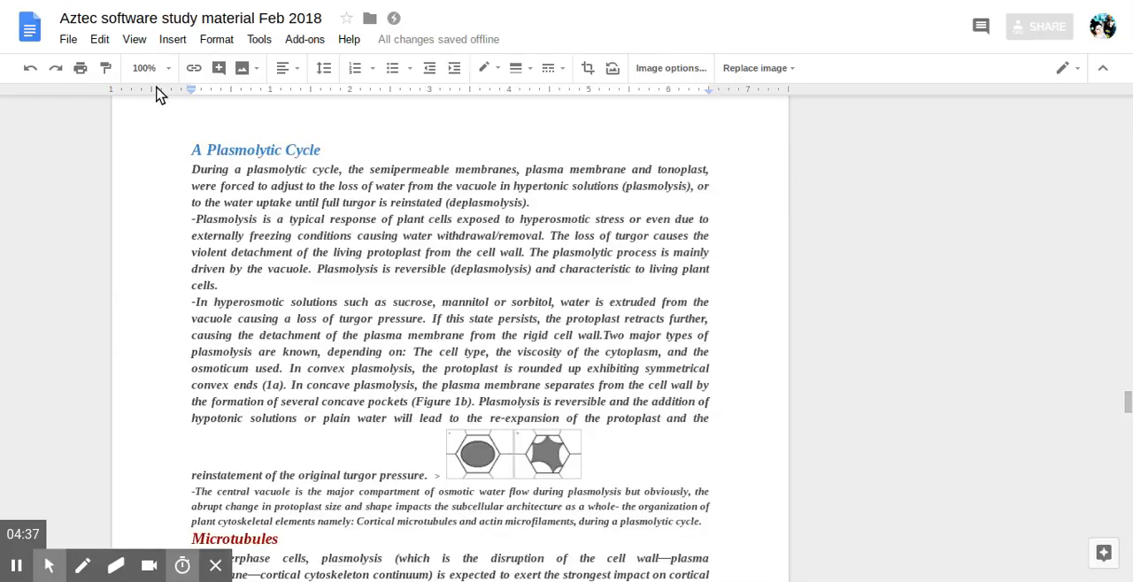
pyautogui.moveTo(108, 18)
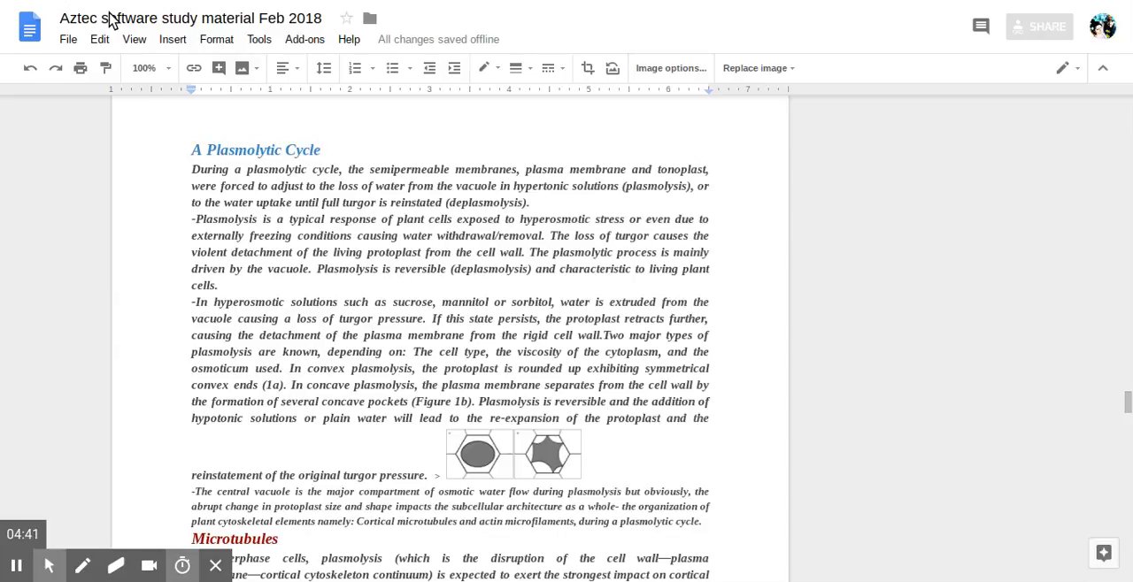
pyautogui.moveTo(447, 322)
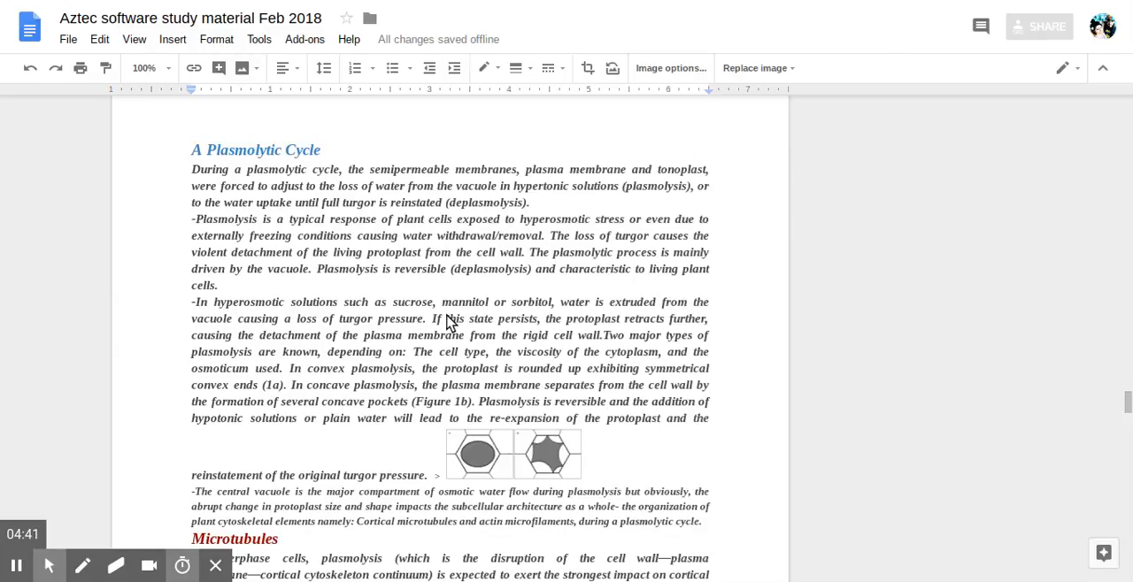
pyautogui.scroll(-3)
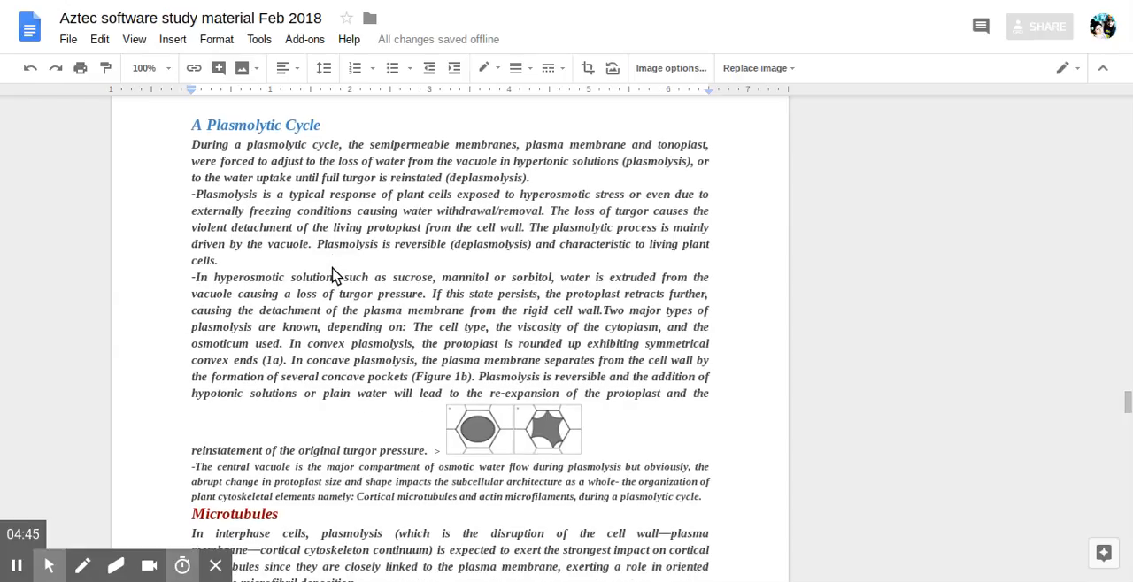
pyautogui.moveTo(286, 245)
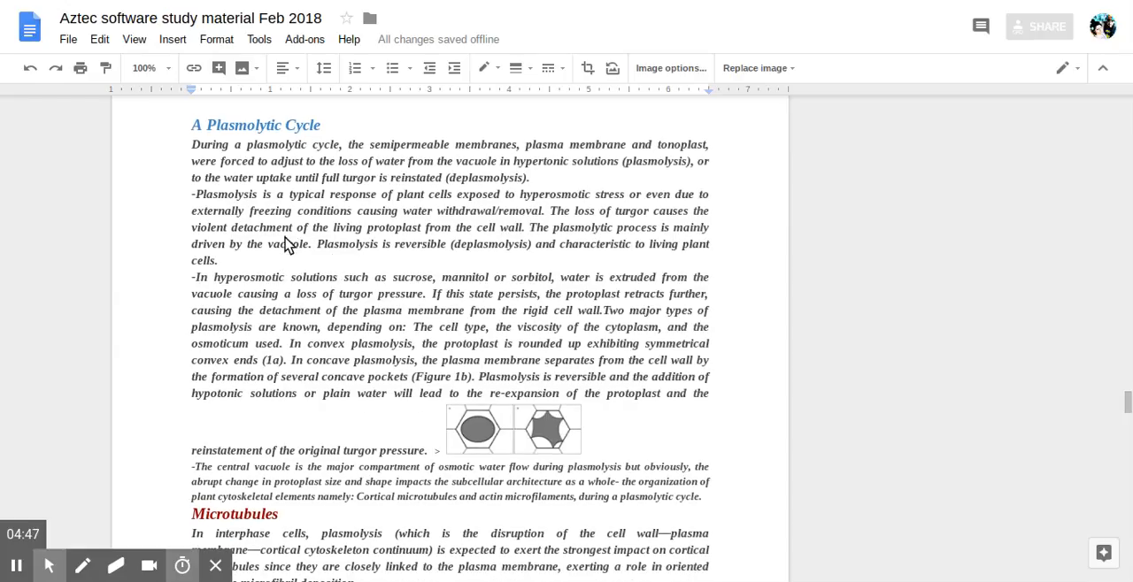
pyautogui.moveTo(297, 255)
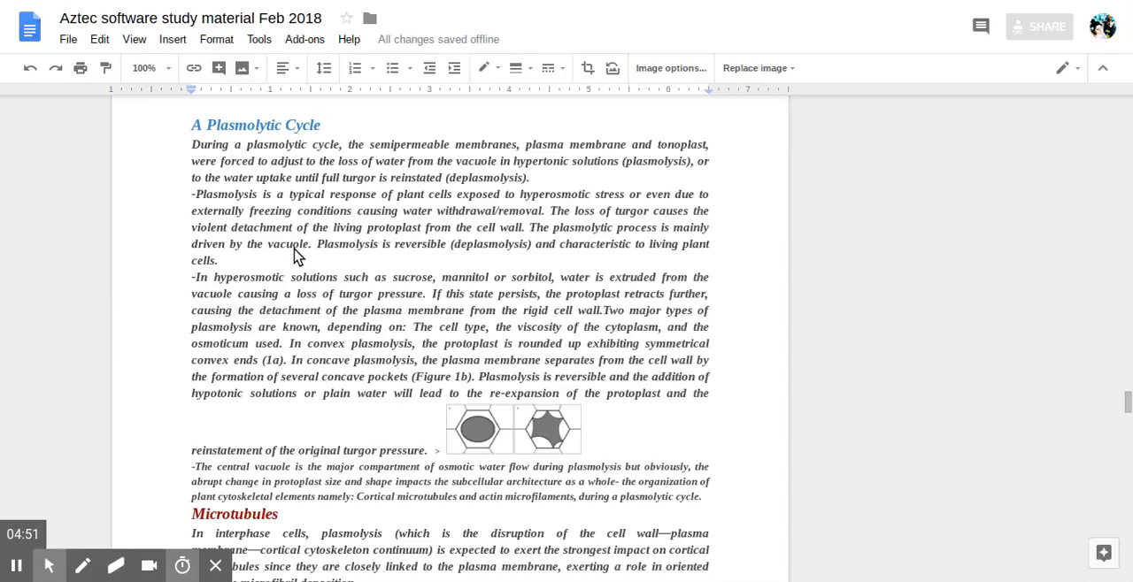
pyautogui.moveTo(292, 268)
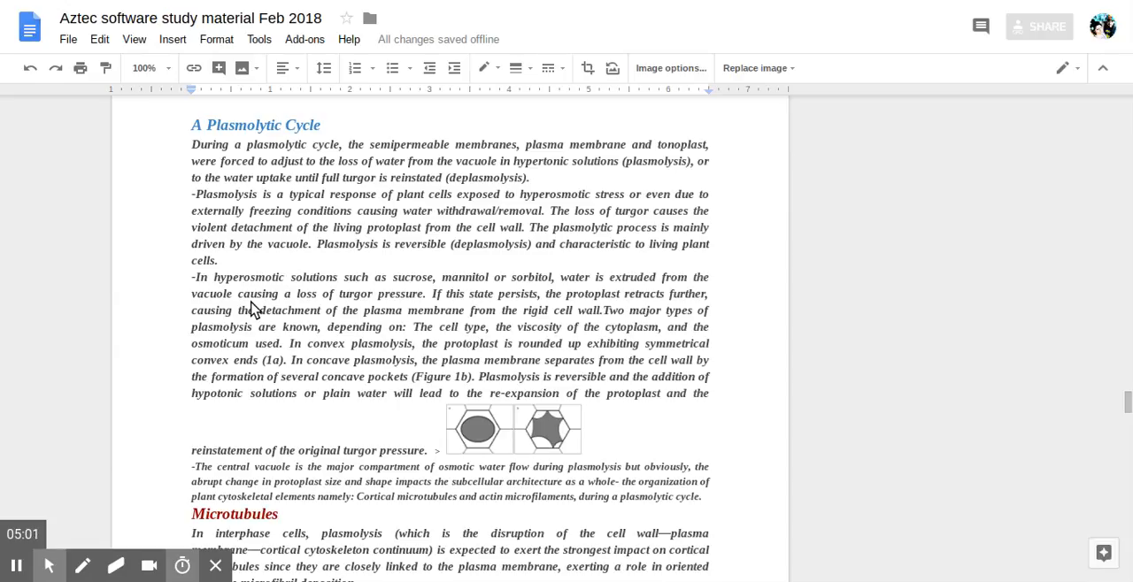
pyautogui.moveTo(142, 466)
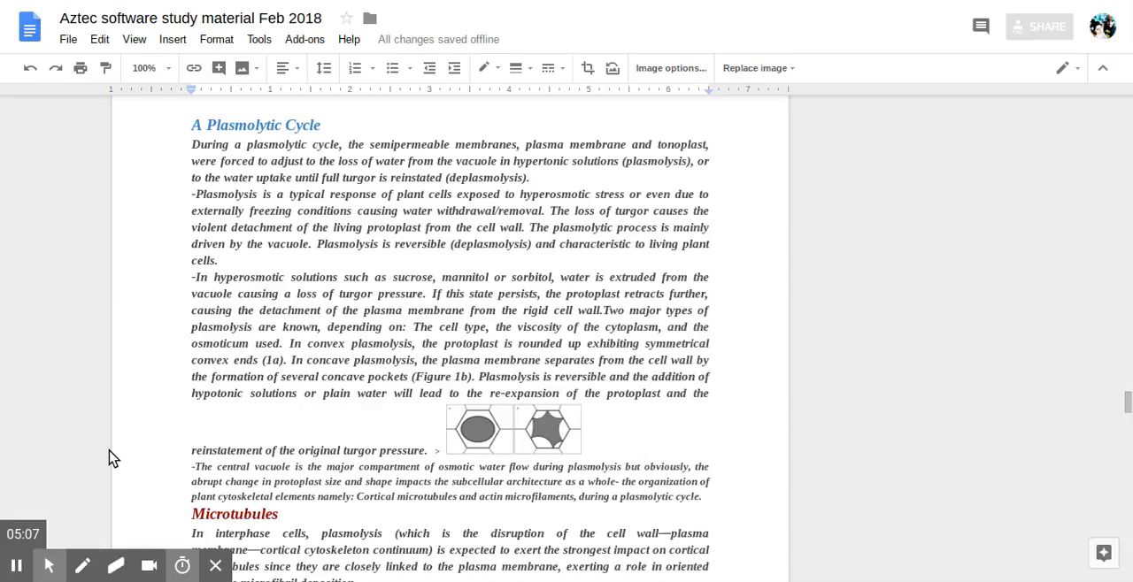
pyautogui.moveTo(473, 161)
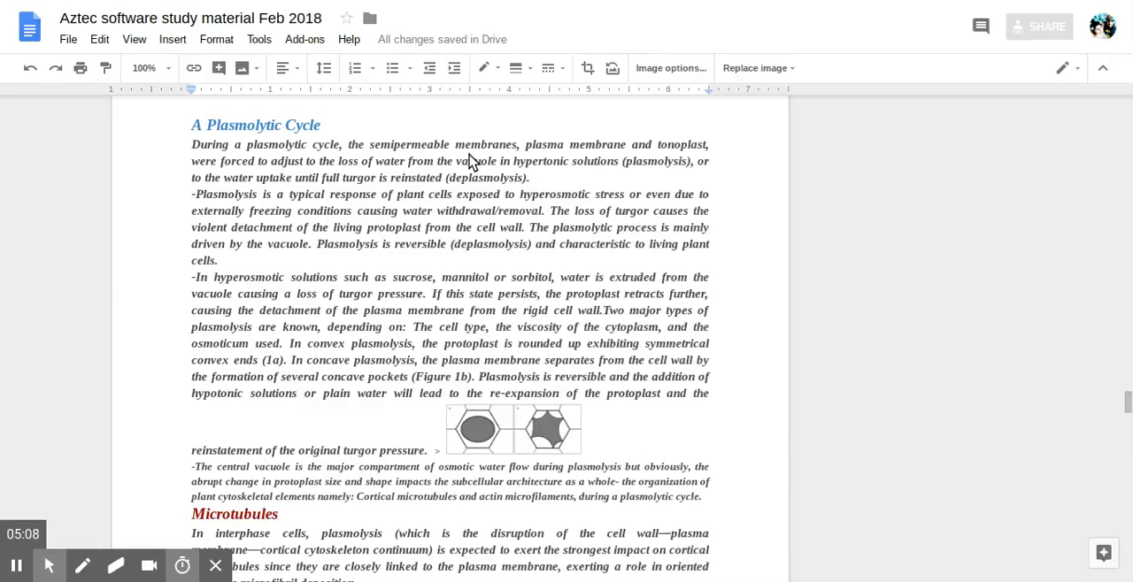
pyautogui.moveTo(516, 156)
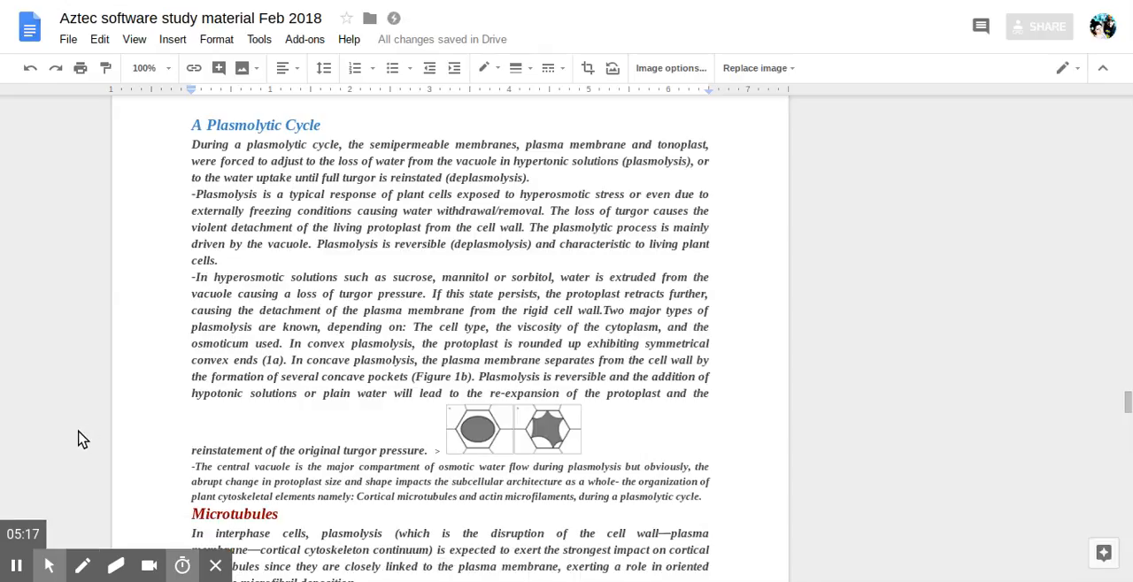
pyautogui.moveTo(328, 188)
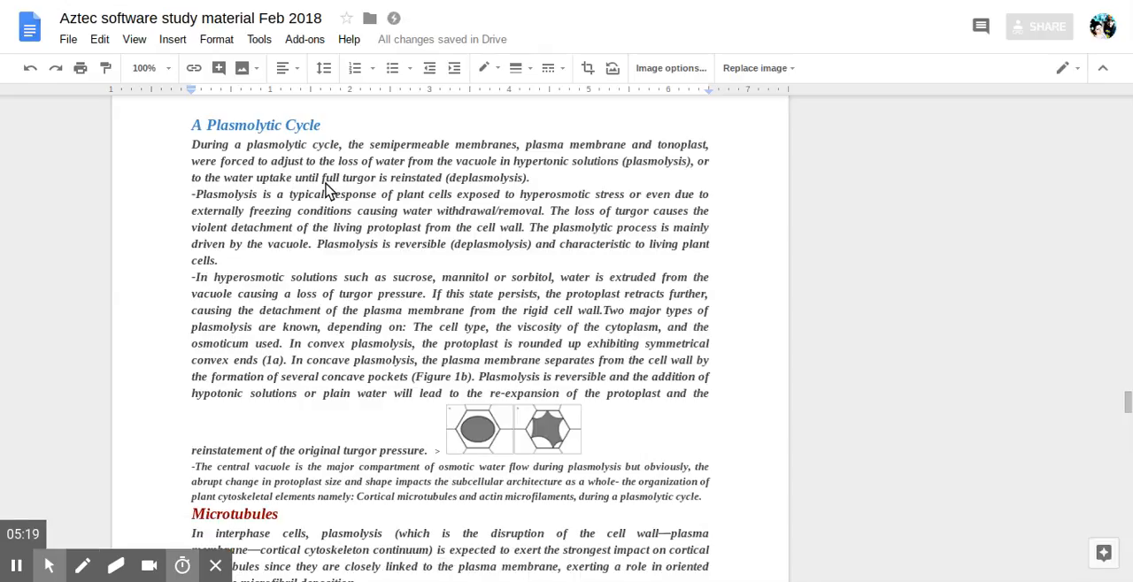
pyautogui.moveTo(398, 184)
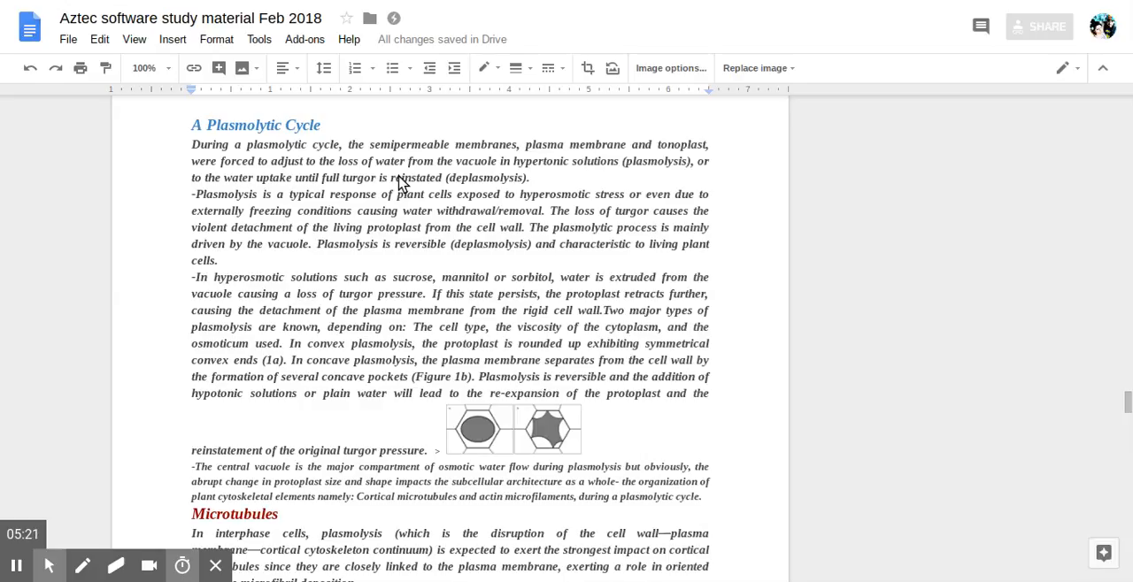
pyautogui.moveTo(346, 195)
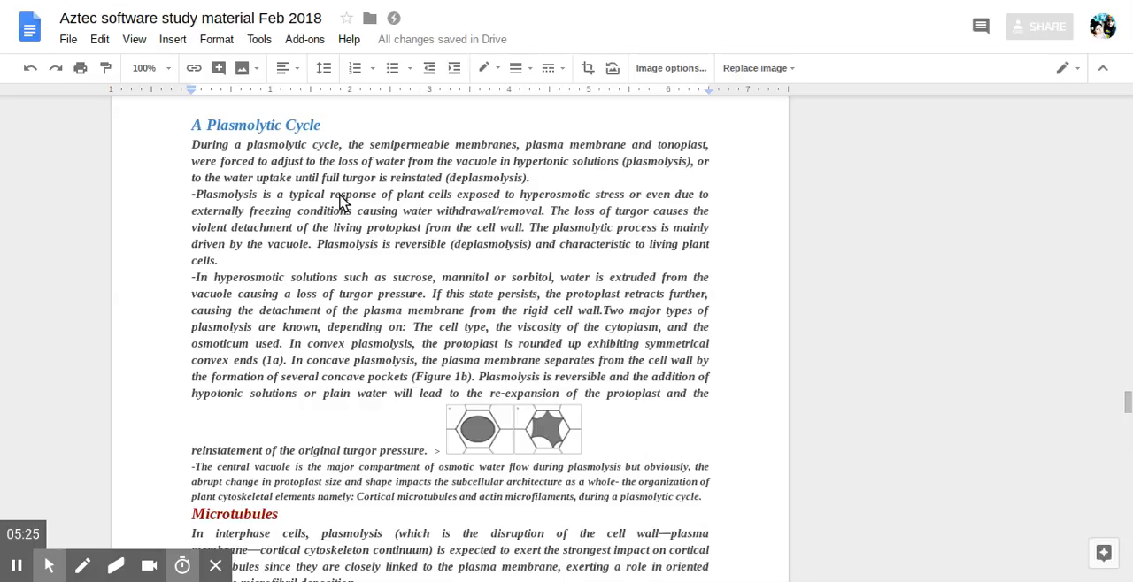
pyautogui.moveTo(340, 206)
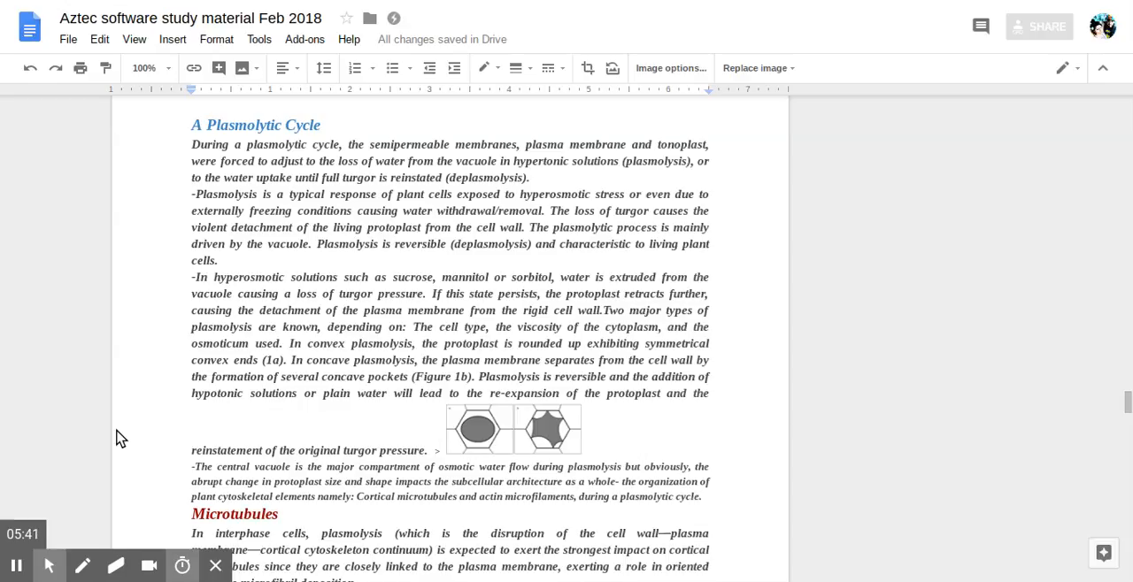
pyautogui.moveTo(164, 417)
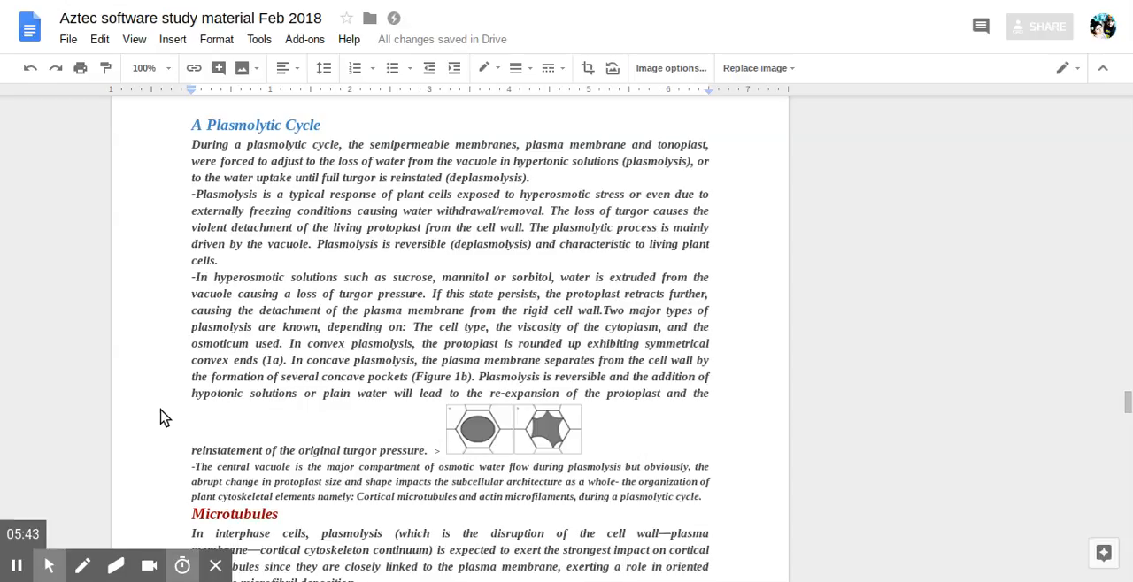
pyautogui.moveTo(173, 416)
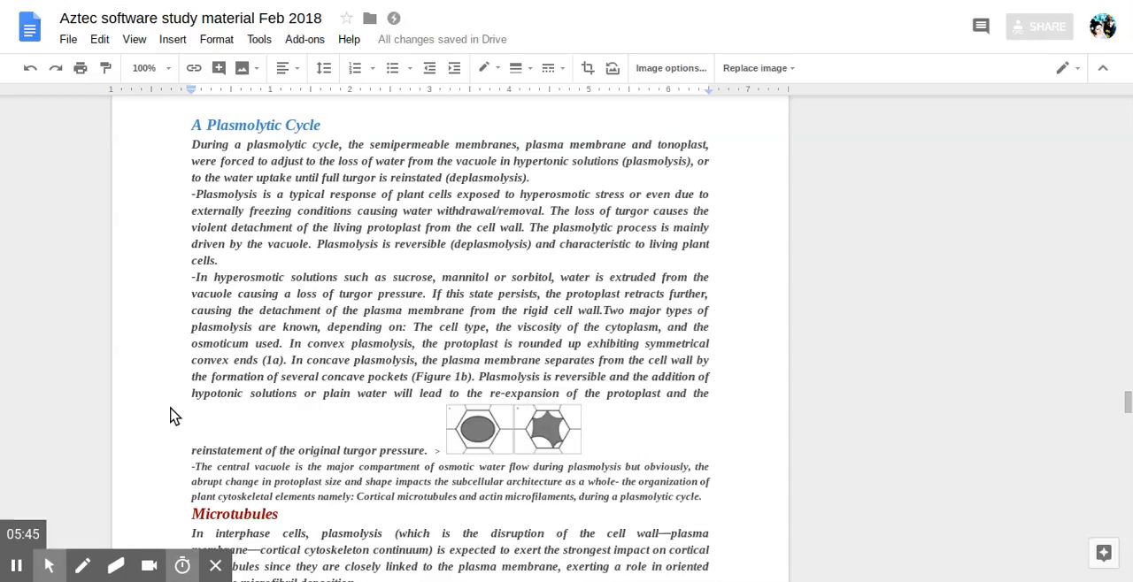
pyautogui.moveTo(163, 425)
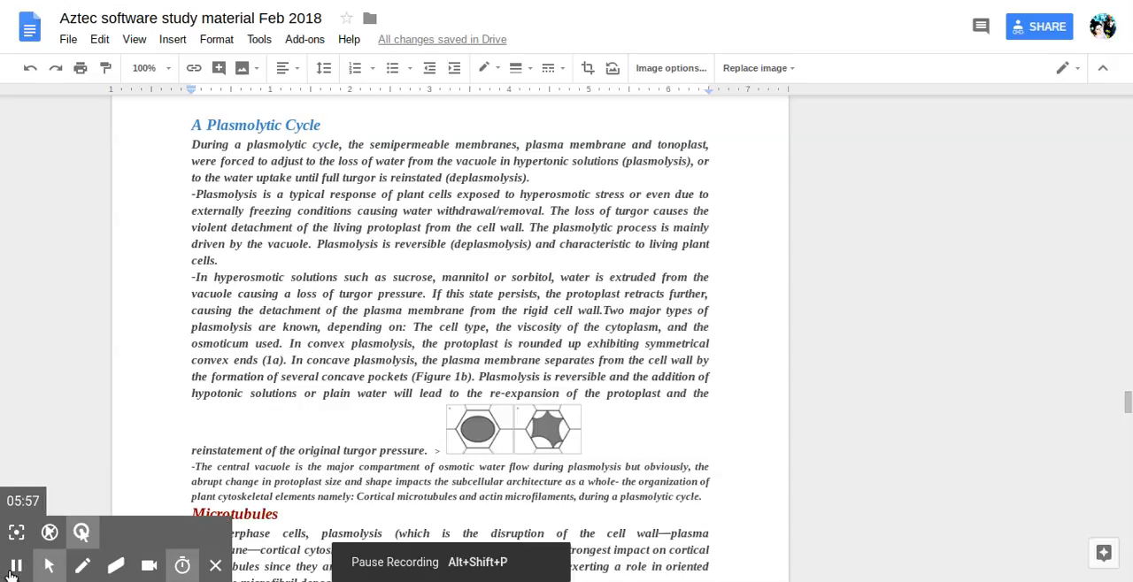
pyautogui.click(16, 566)
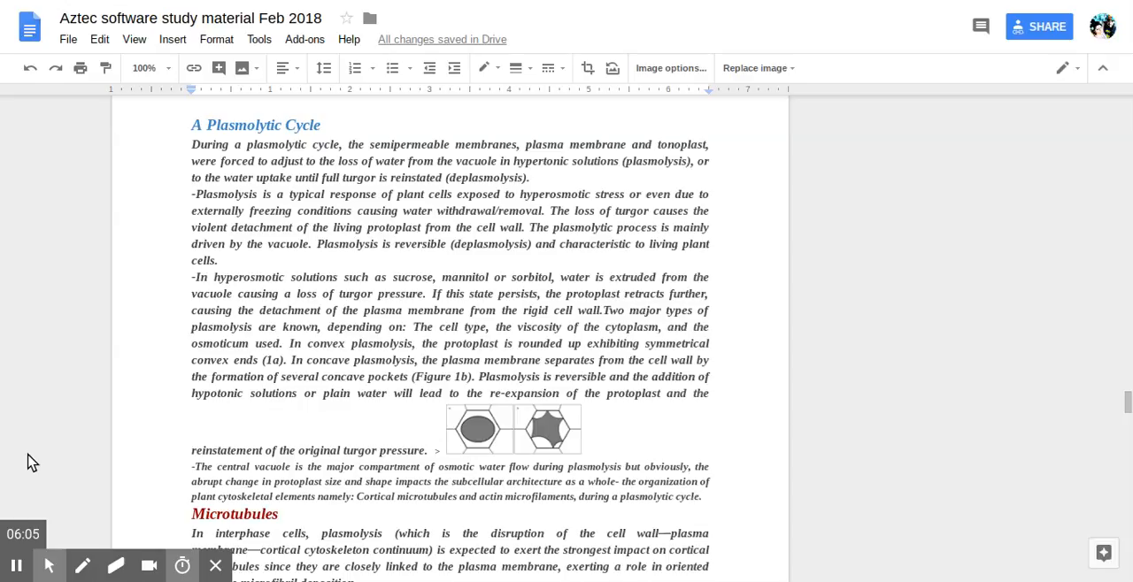
pyautogui.moveTo(72, 326)
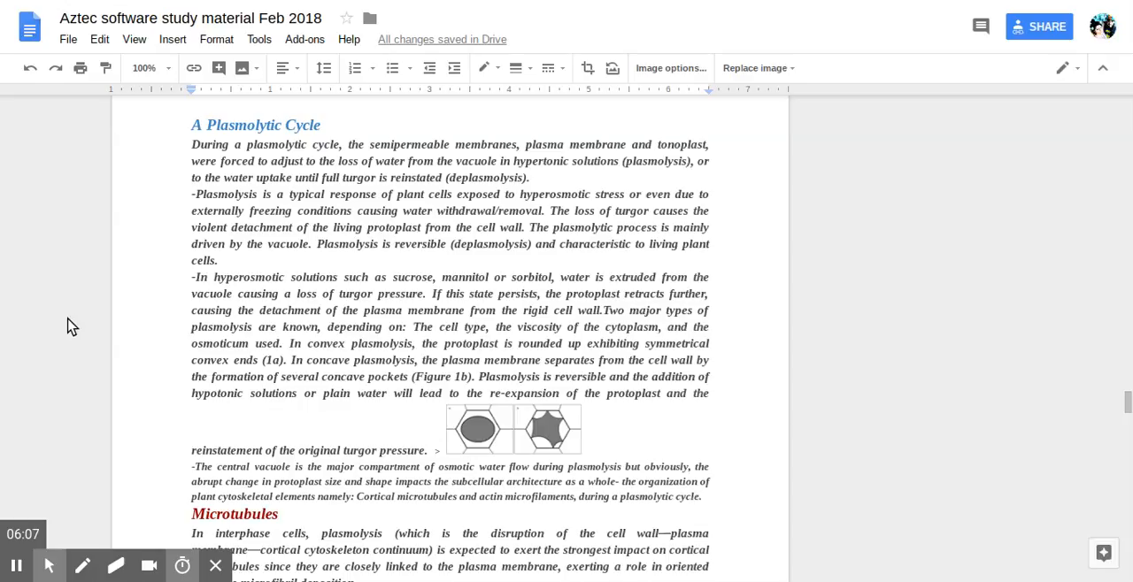
pyautogui.moveTo(487, 202)
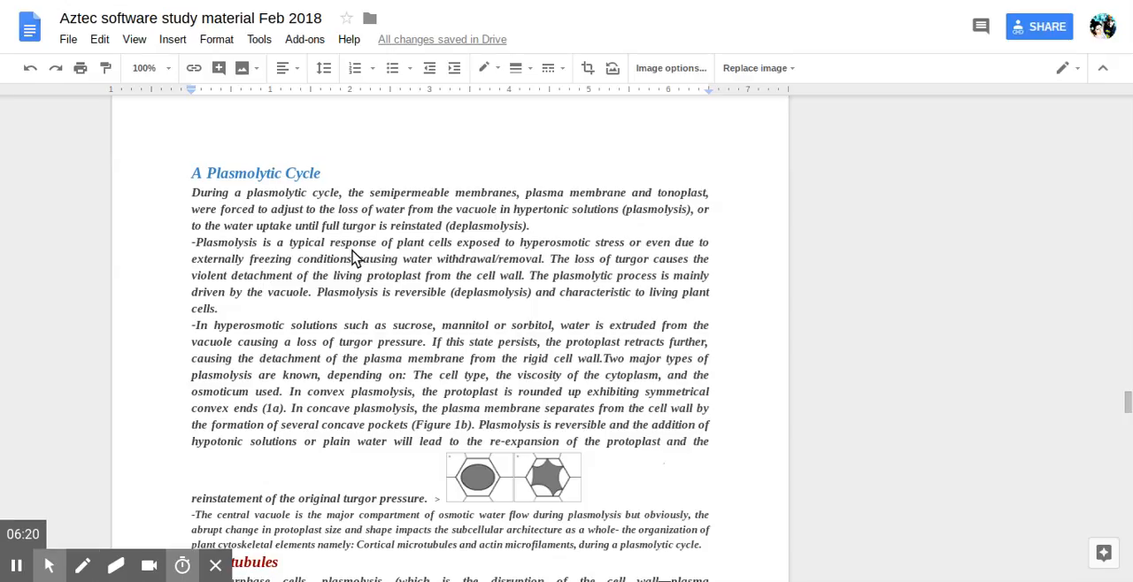
pyautogui.moveTo(544, 253)
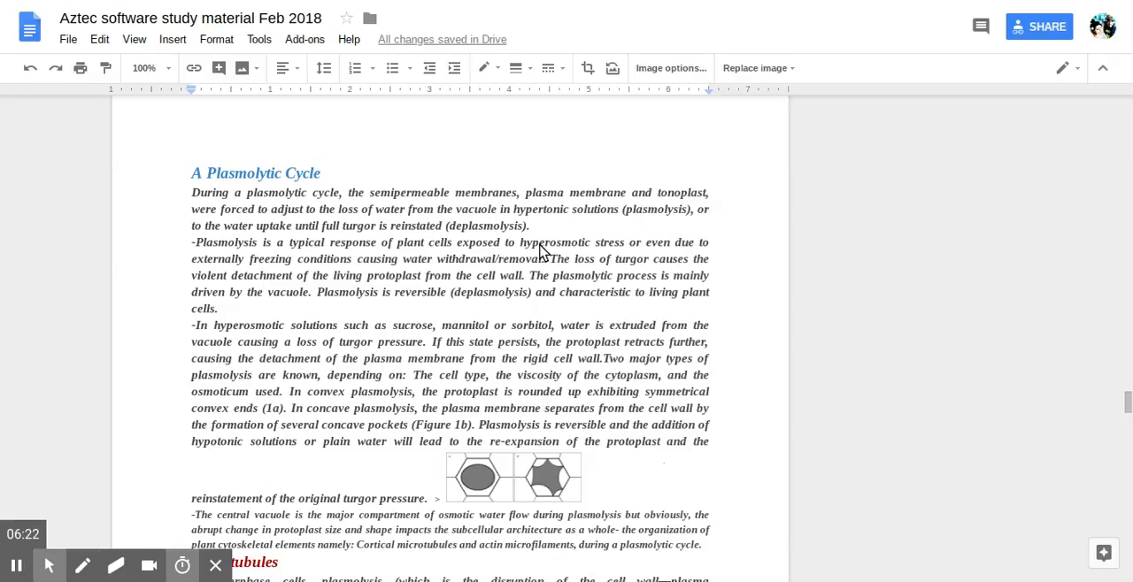
pyautogui.moveTo(582, 262)
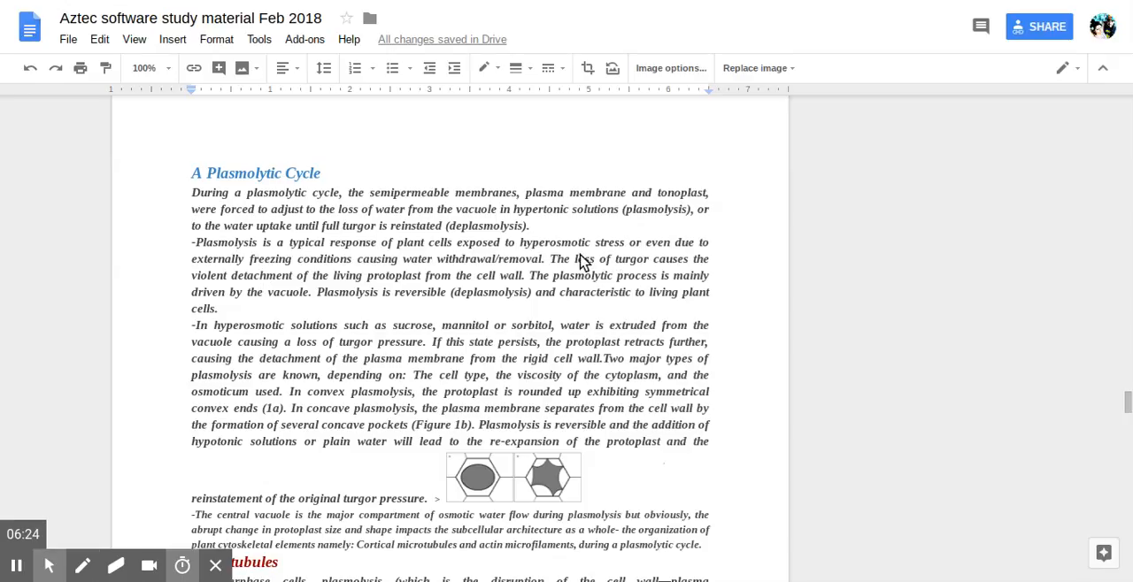
pyautogui.moveTo(527, 256)
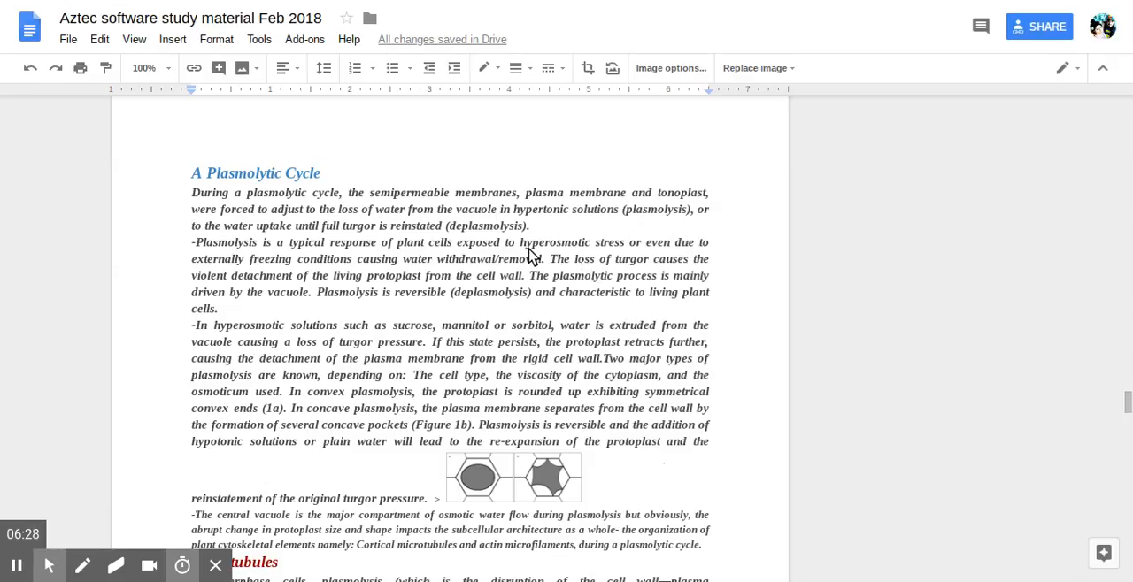
pyautogui.moveTo(549, 256)
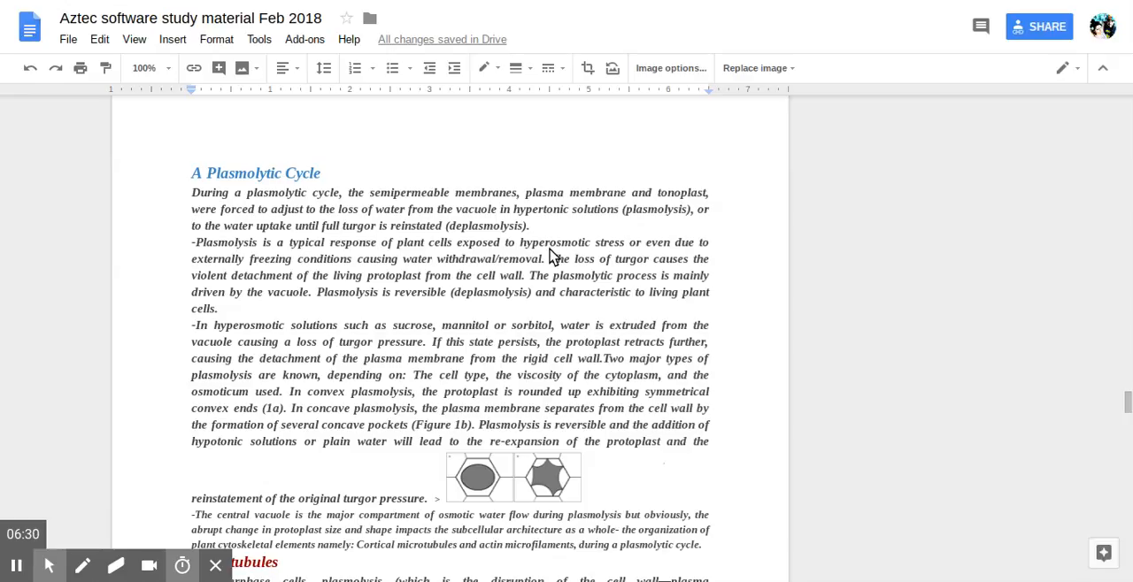
pyautogui.moveTo(541, 270)
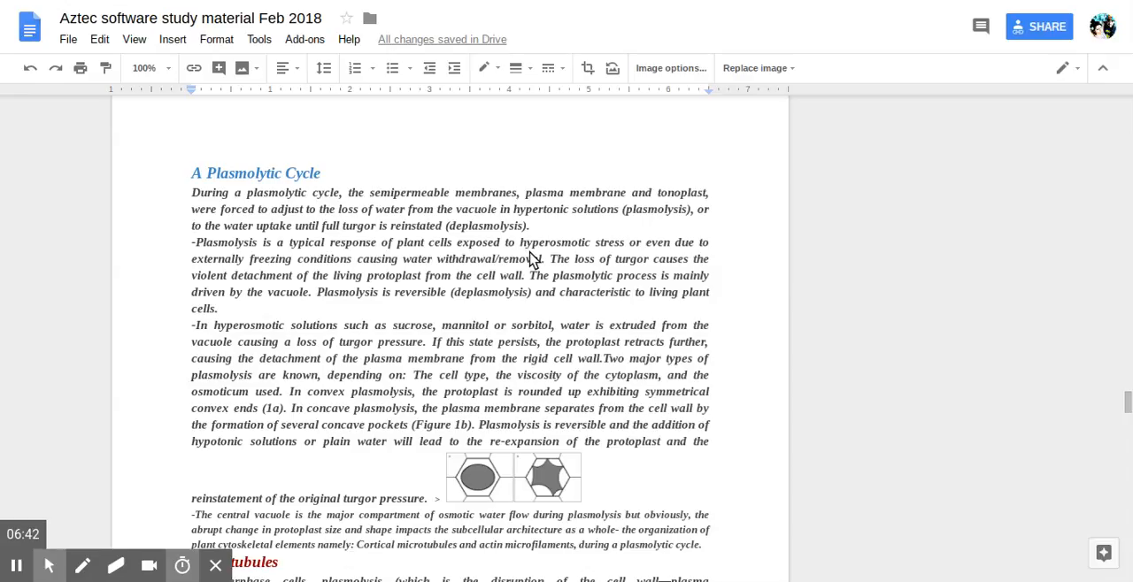
pyautogui.moveTo(336, 268)
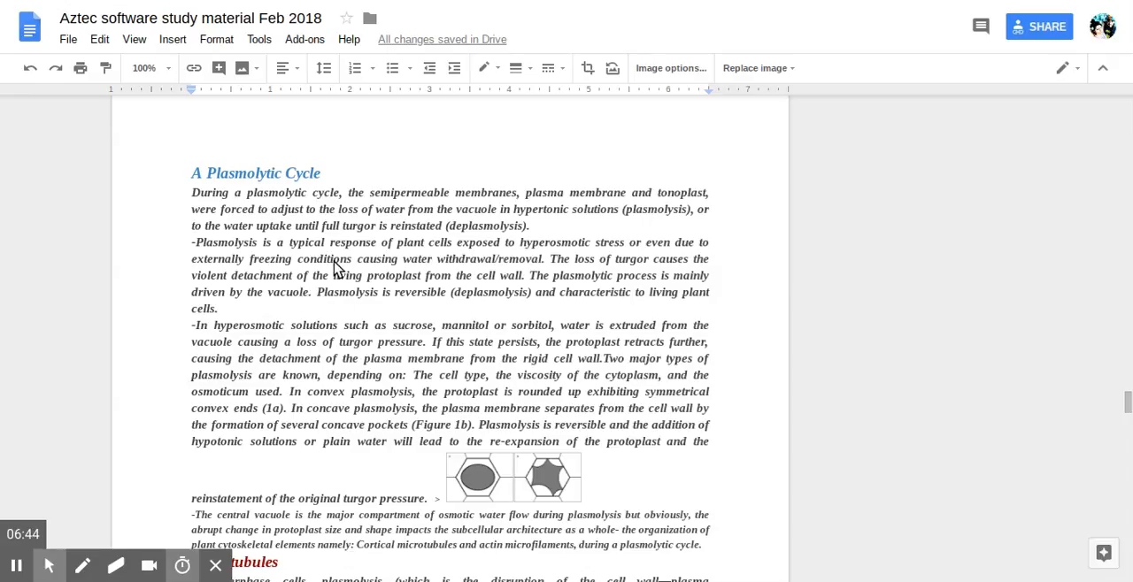
pyautogui.moveTo(434, 271)
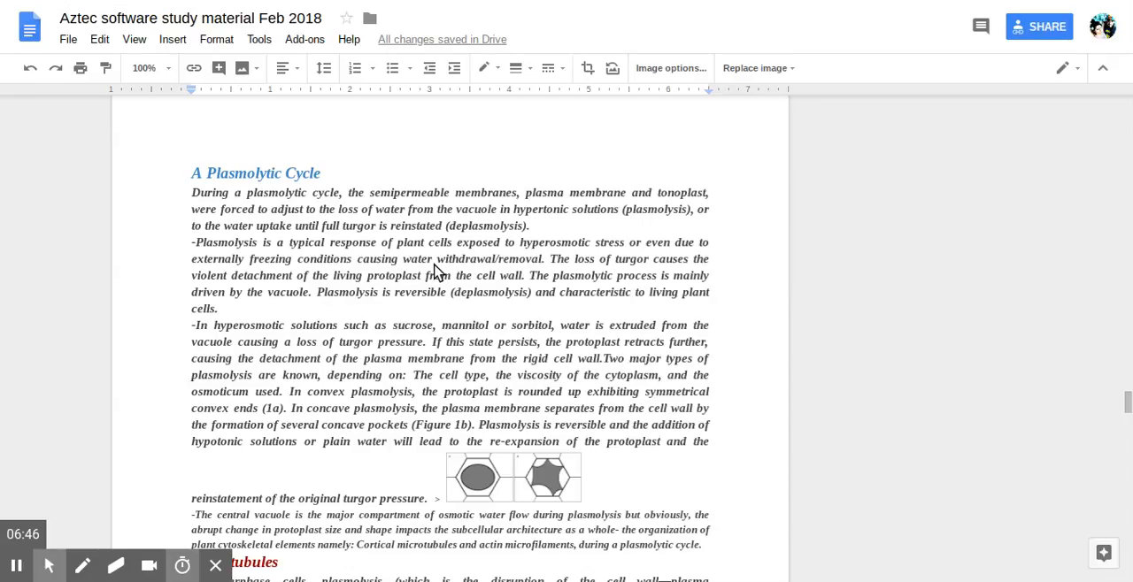
pyautogui.moveTo(523, 274)
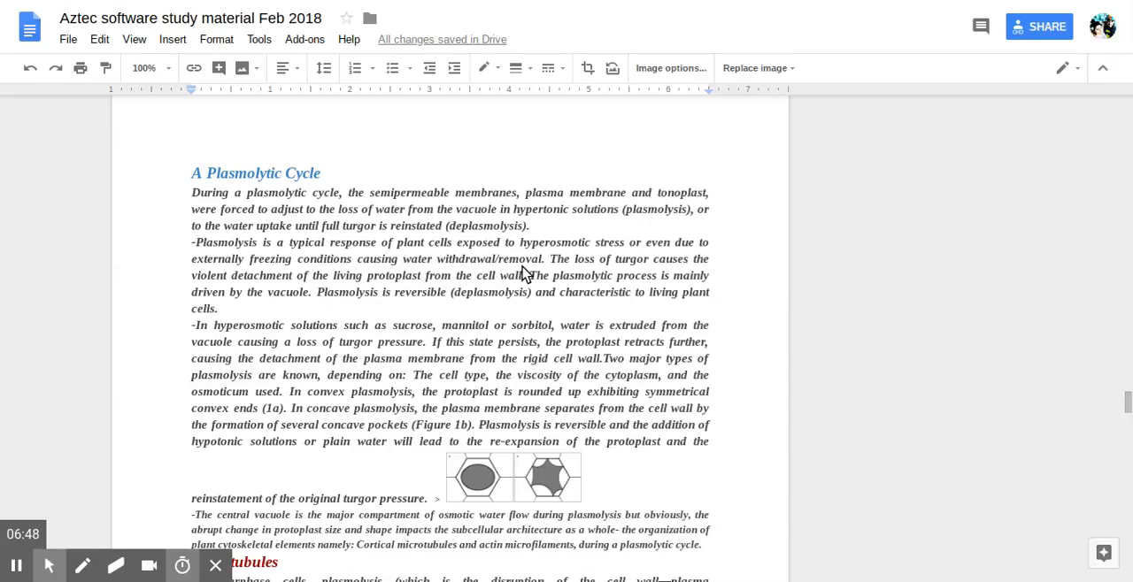
pyautogui.moveTo(595, 266)
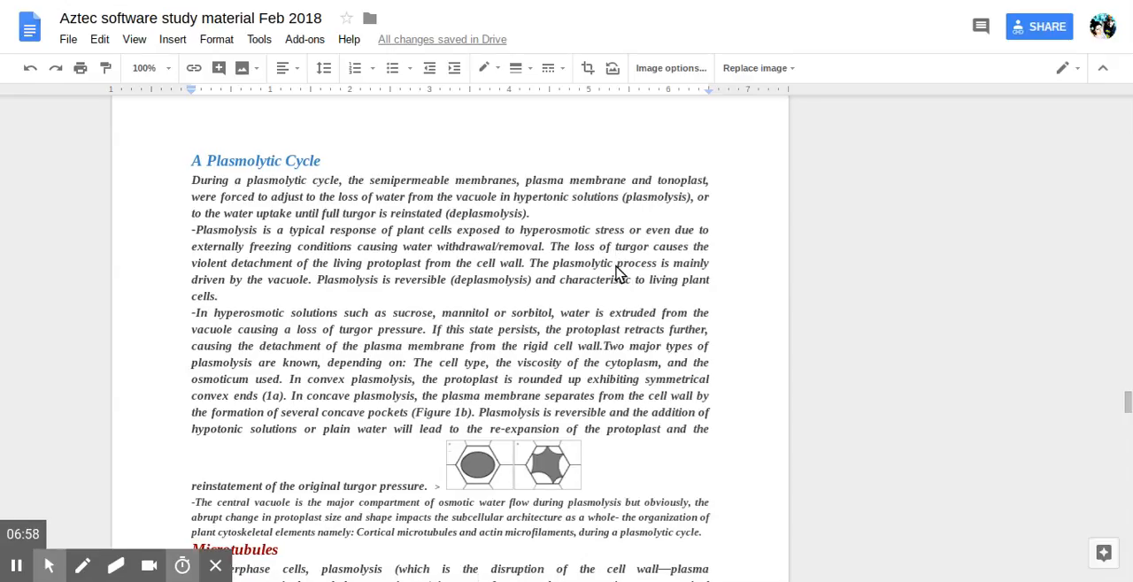
pyautogui.moveTo(341, 271)
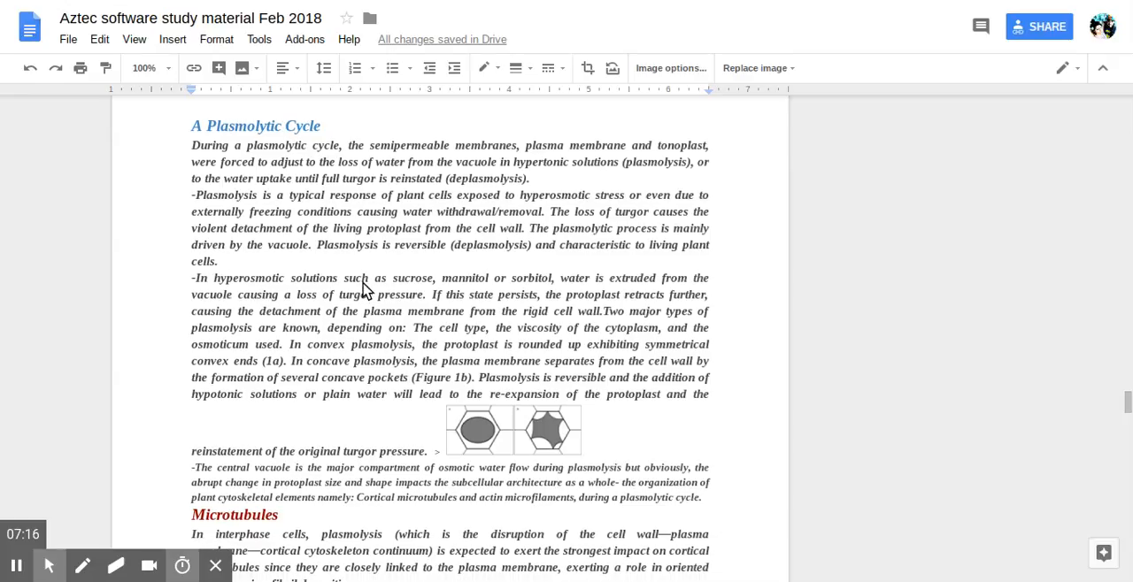
pyautogui.scroll(-3)
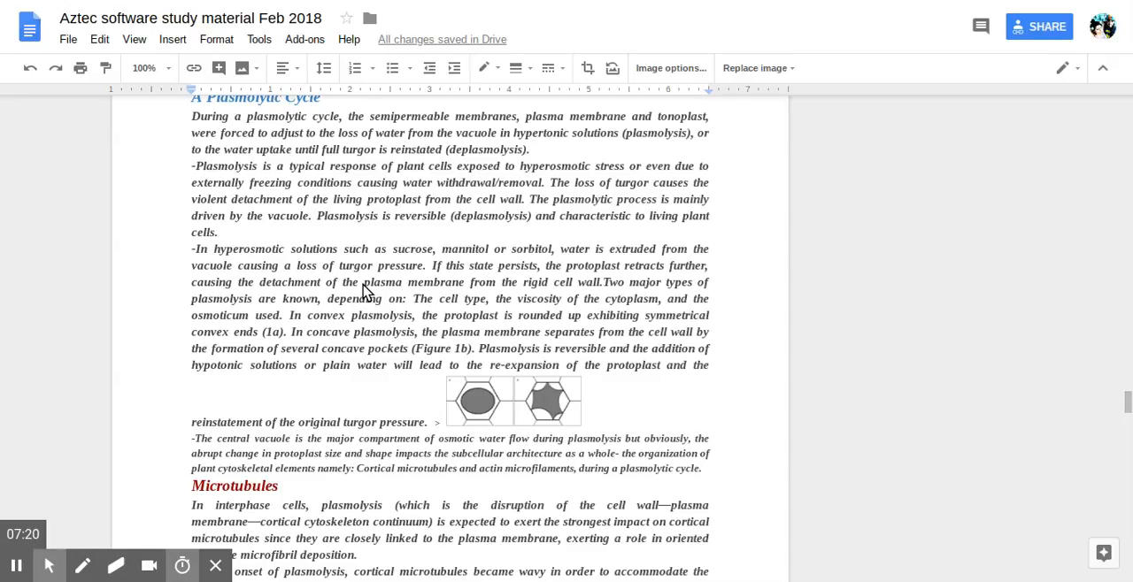
pyautogui.scroll(-3)
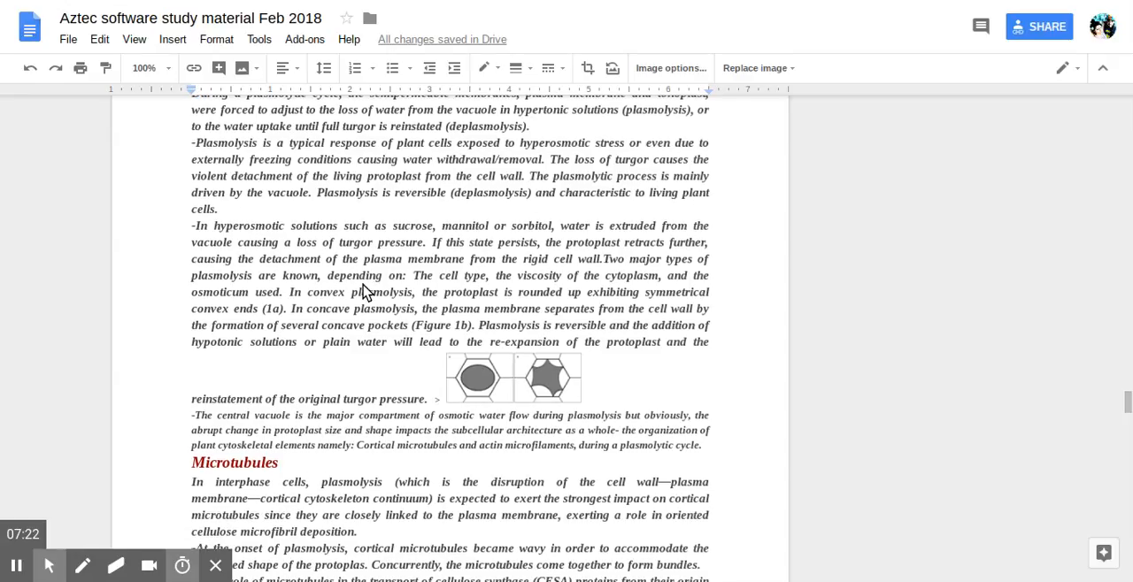
pyautogui.scroll(-3)
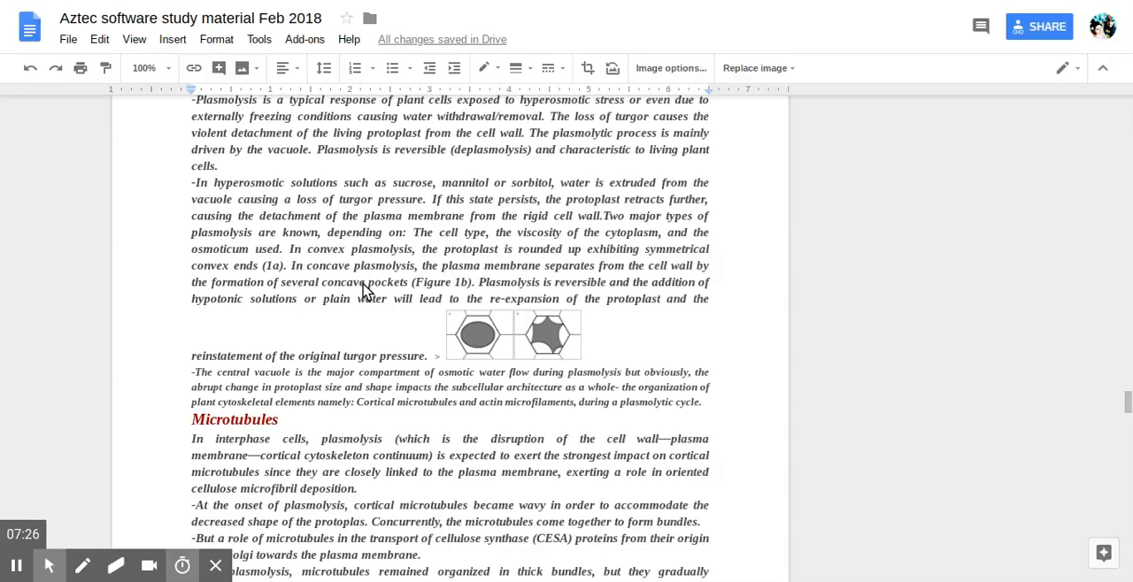
pyautogui.scroll(-3)
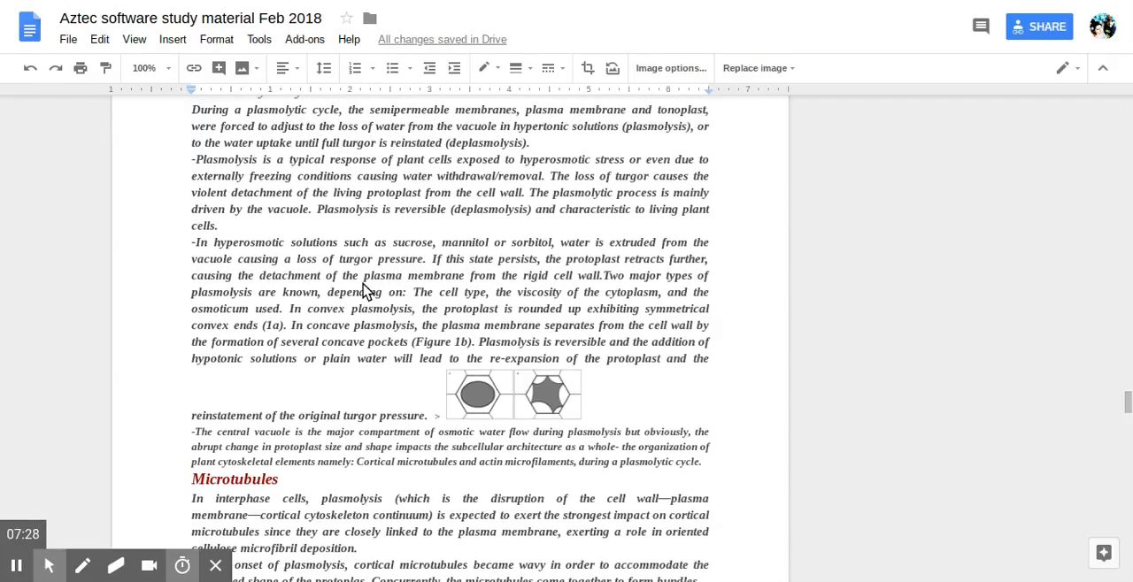
pyautogui.scroll(3)
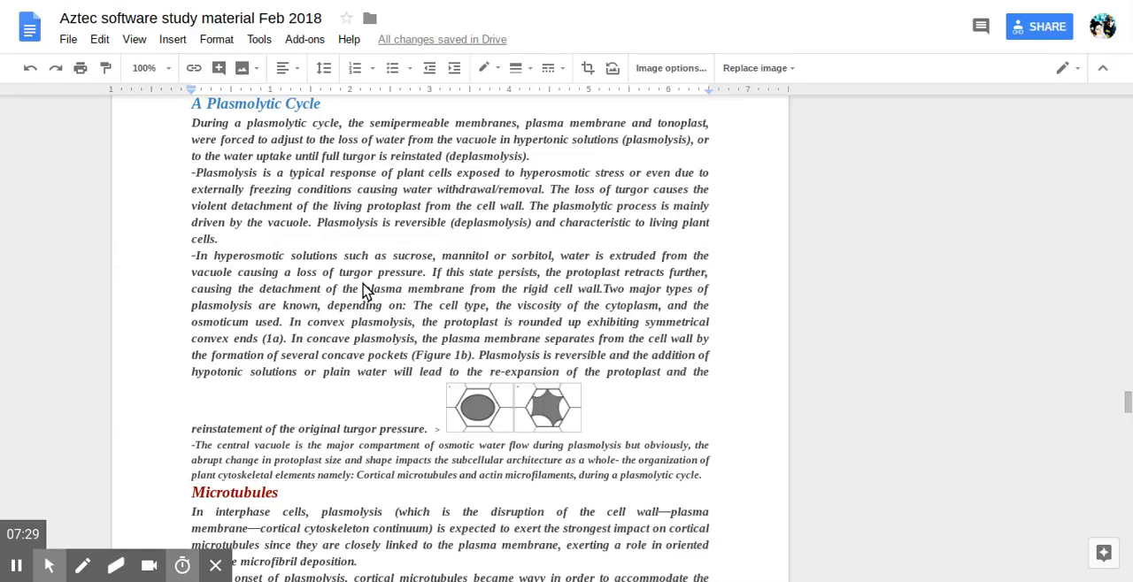
pyautogui.scroll(-3)
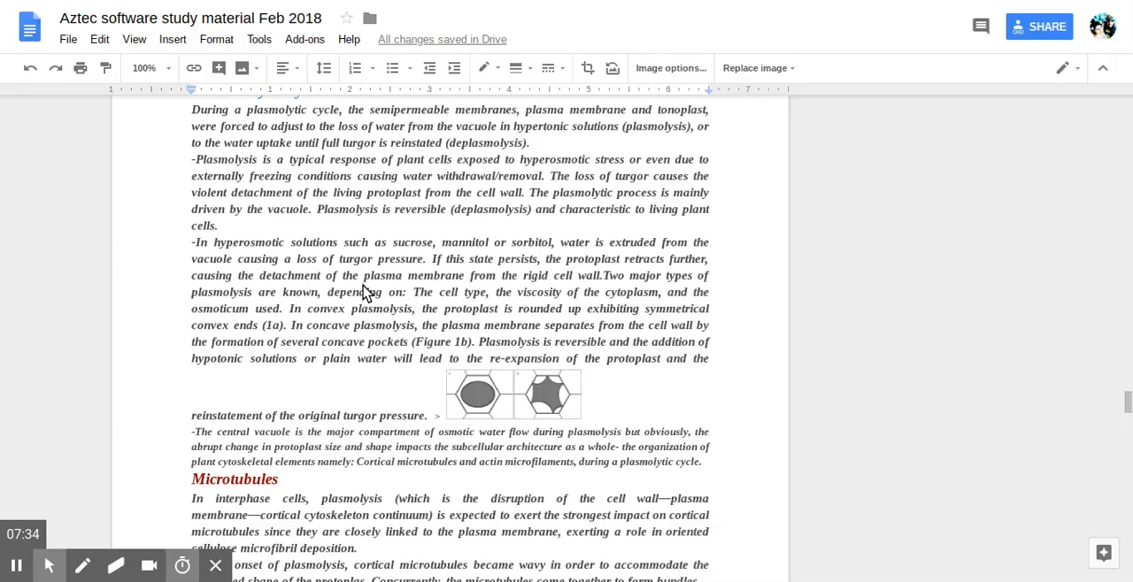
pyautogui.moveTo(433, 288)
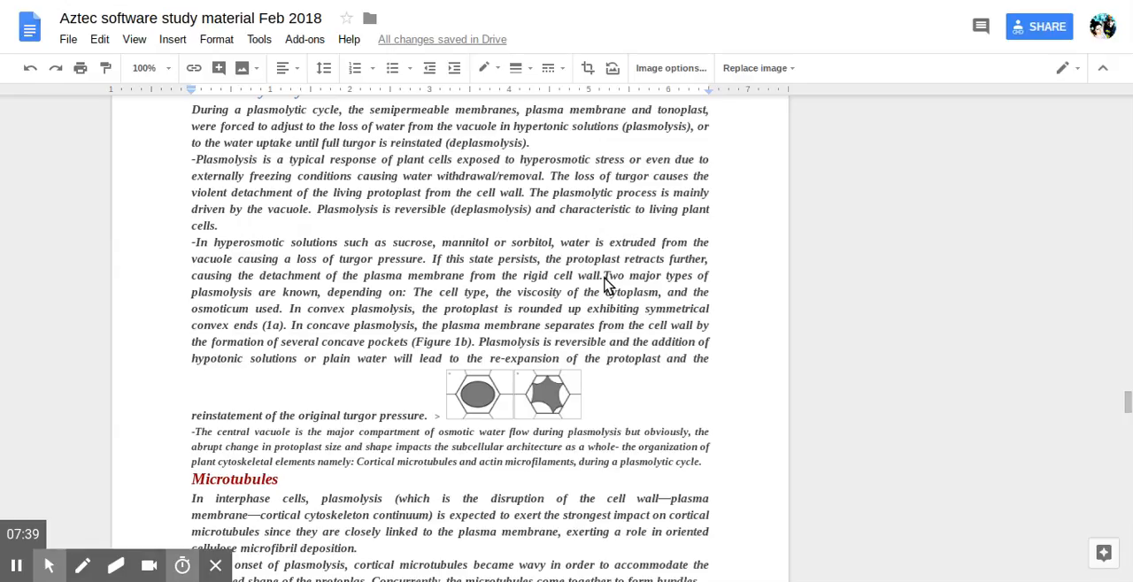
# Separate 'rigid cell wall.' from 'Two major types of plasmolysis' with a space
pyautogui.click(606, 291)
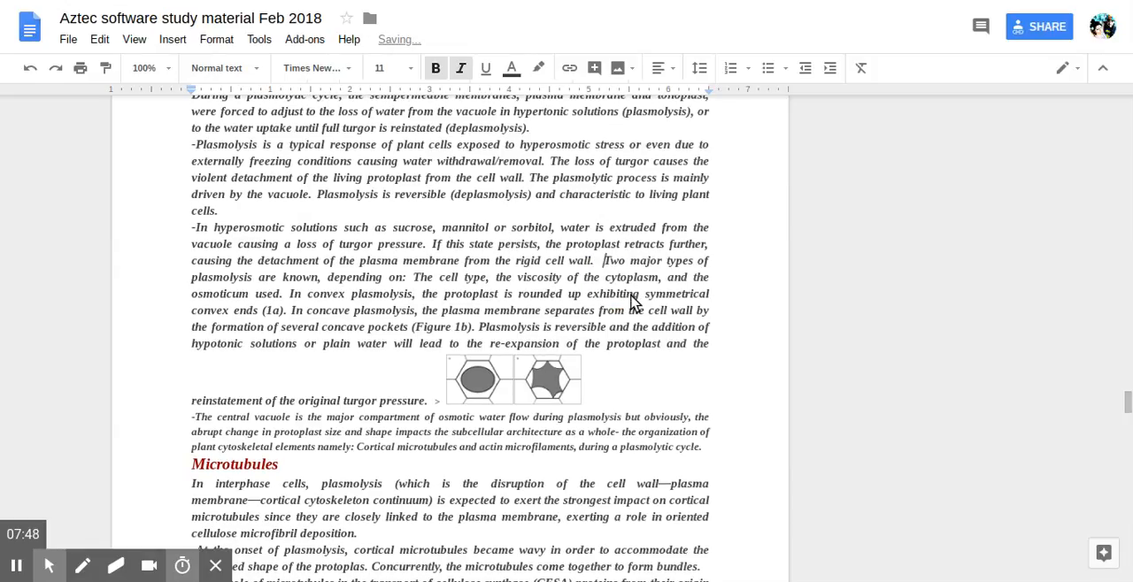
pyautogui.scroll(-3)
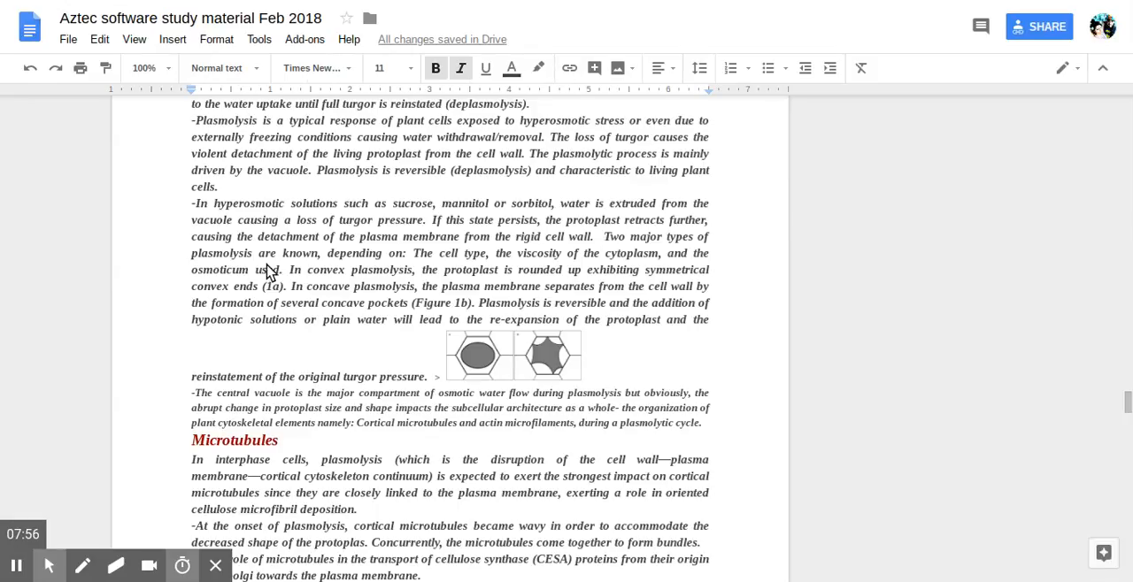
pyautogui.moveTo(279, 281)
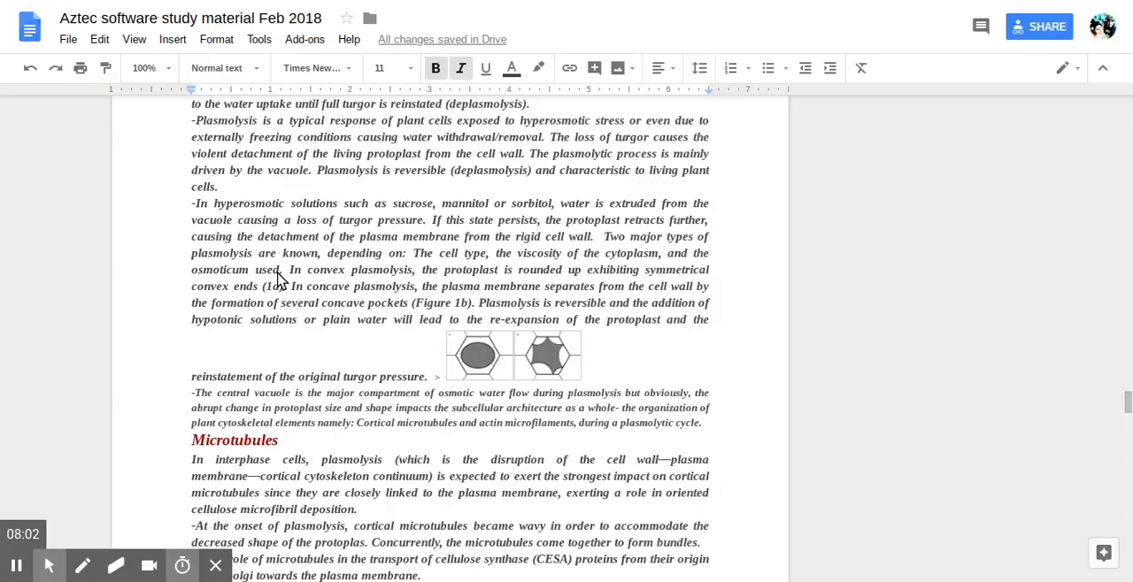
pyautogui.moveTo(444, 367)
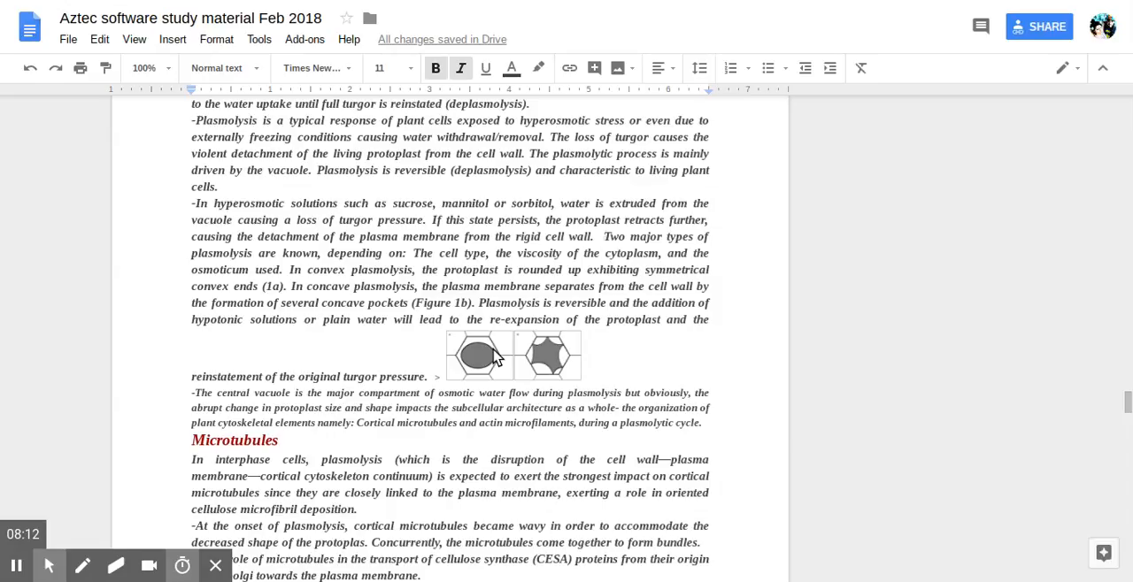
pyautogui.moveTo(330, 309)
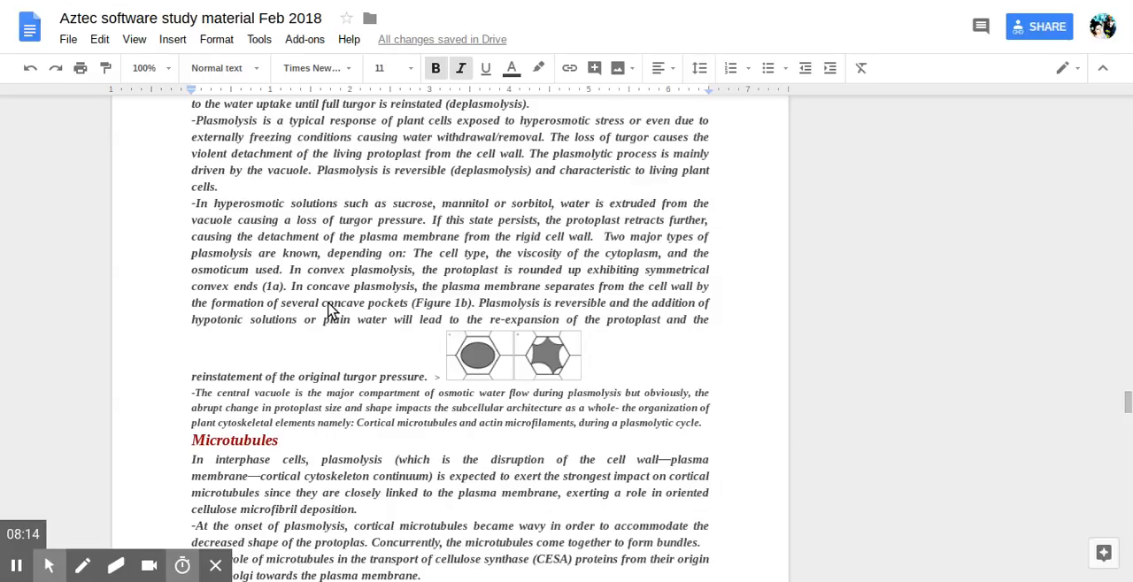
pyautogui.moveTo(531, 314)
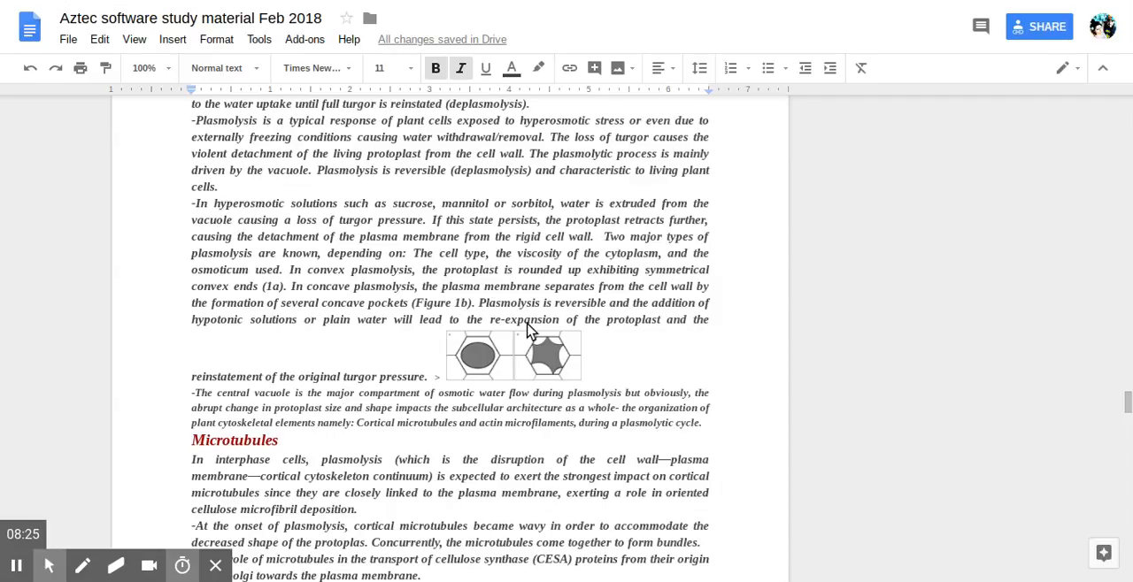
pyautogui.scroll(-3)
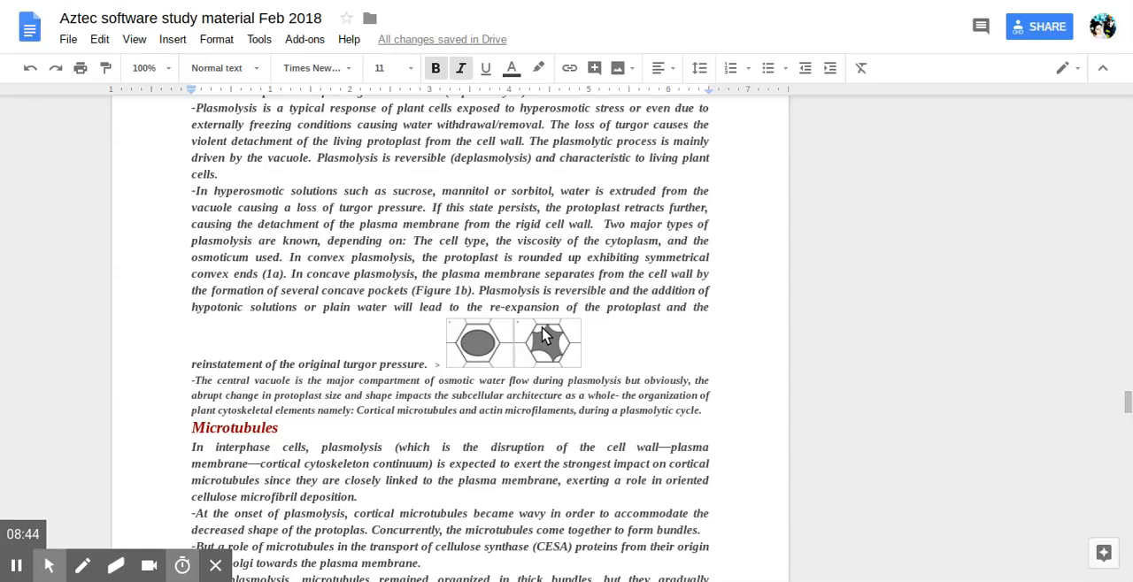
pyautogui.scroll(-3)
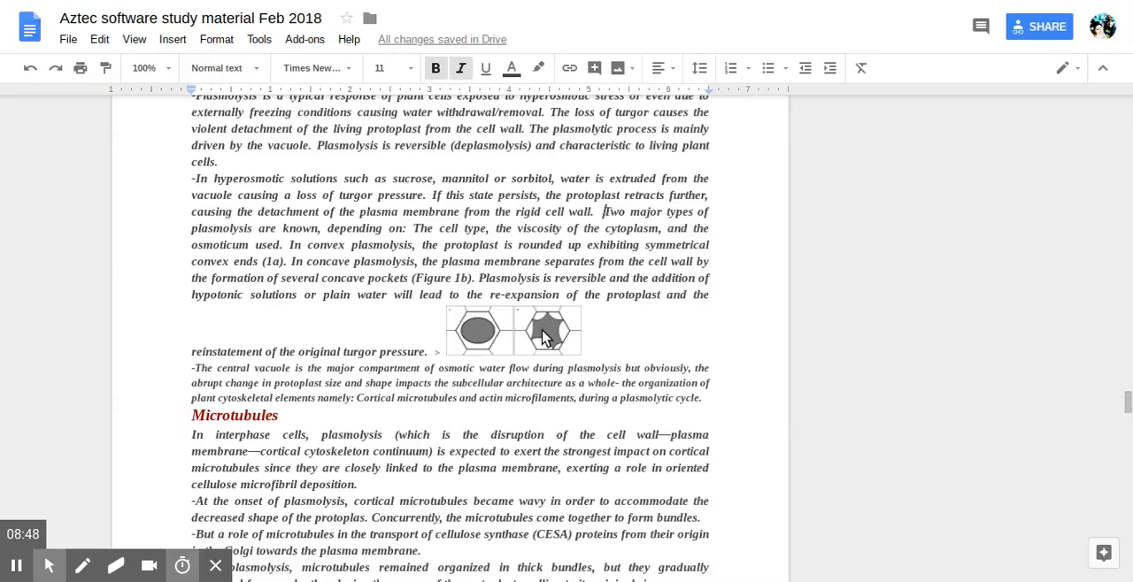
pyautogui.scroll(-3)
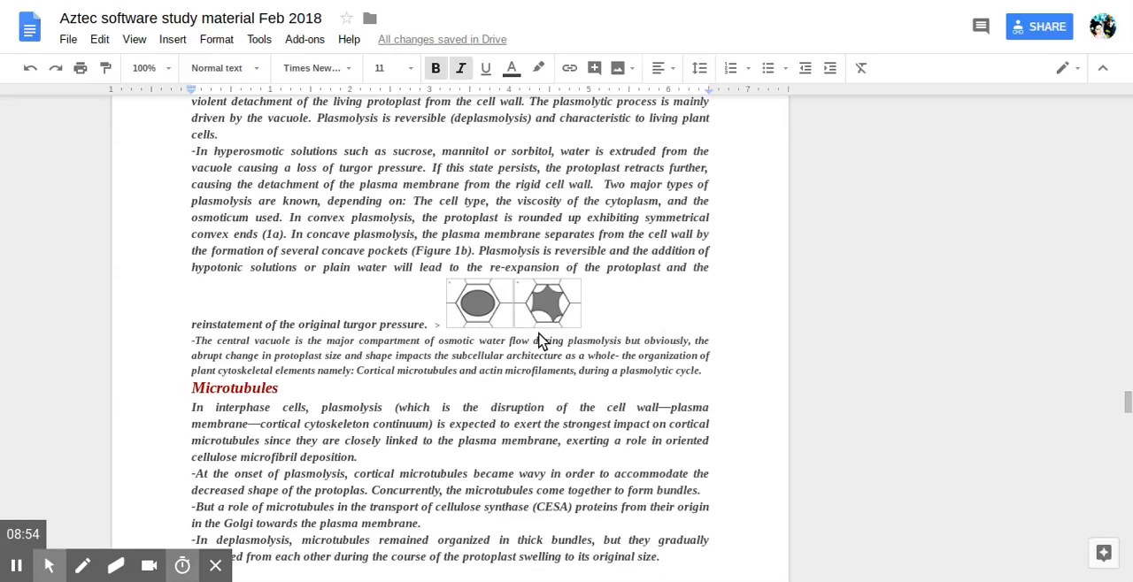
pyautogui.scroll(-3)
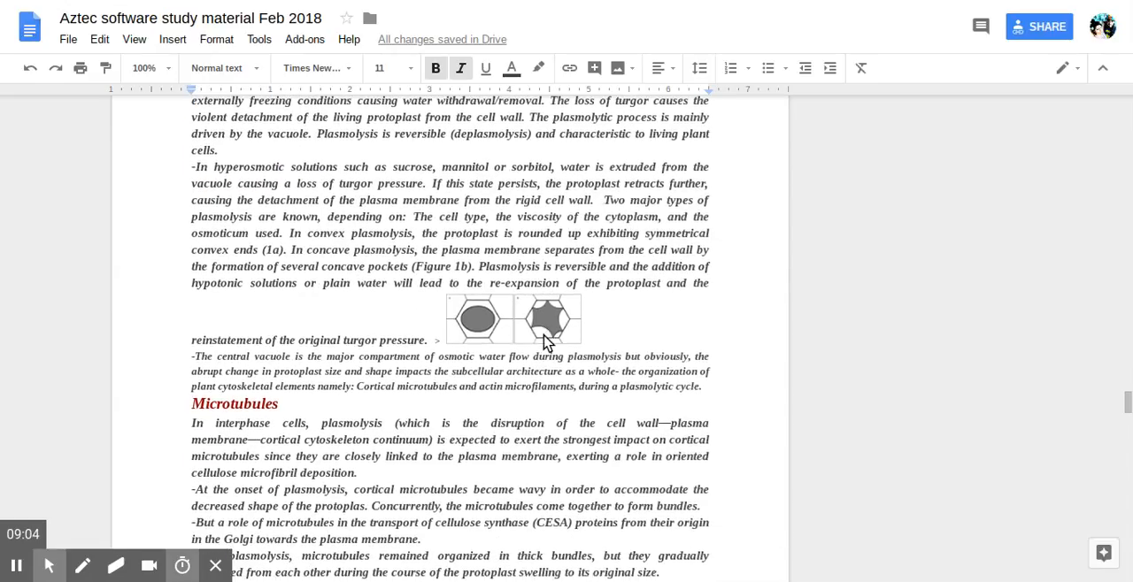
pyautogui.scroll(-3)
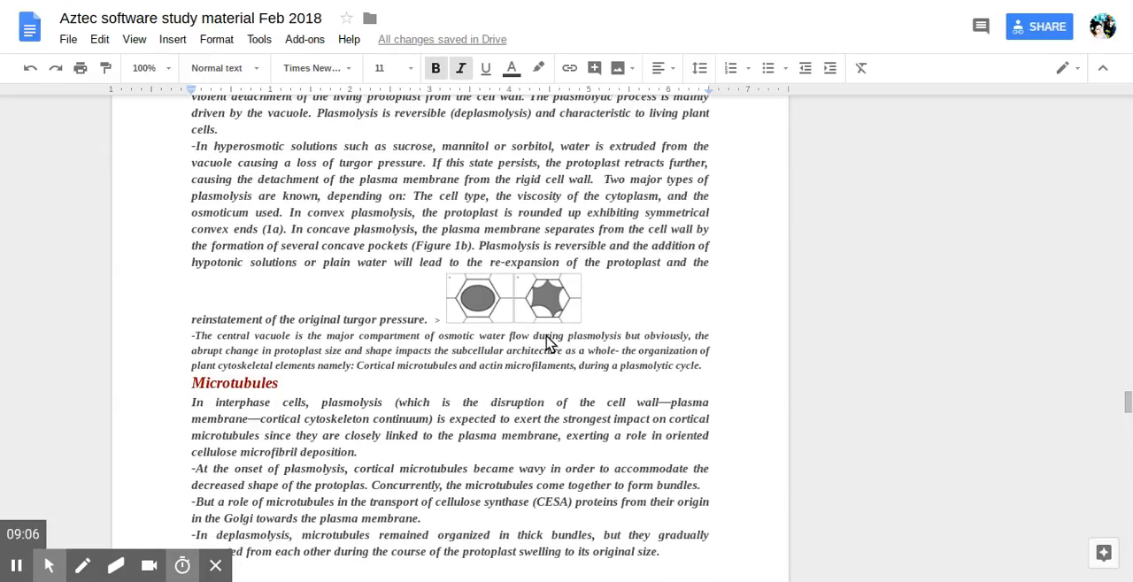
pyautogui.moveTo(509, 390)
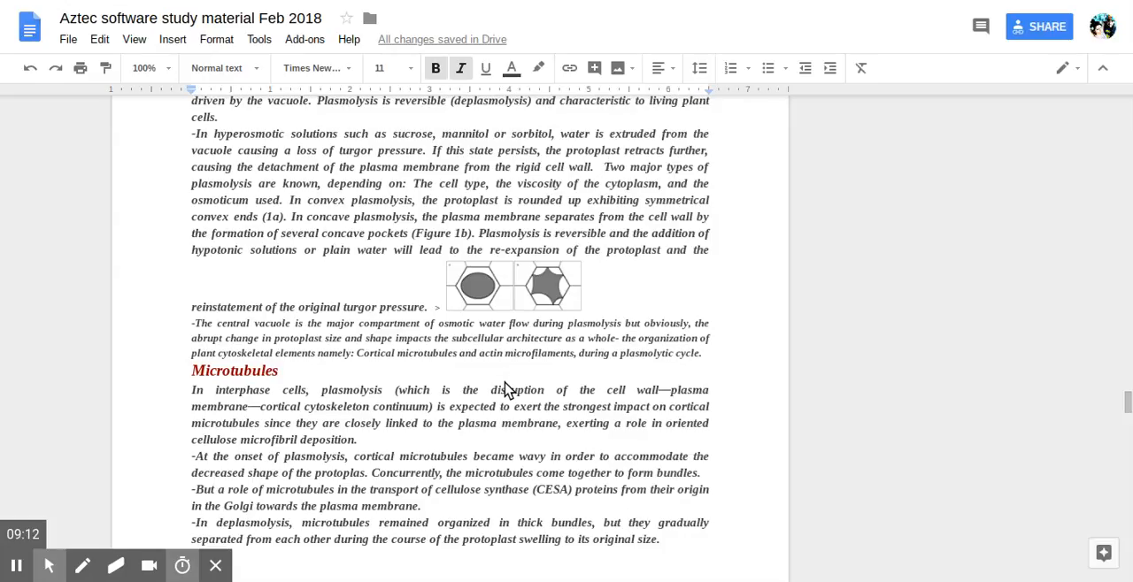
pyautogui.scroll(-3)
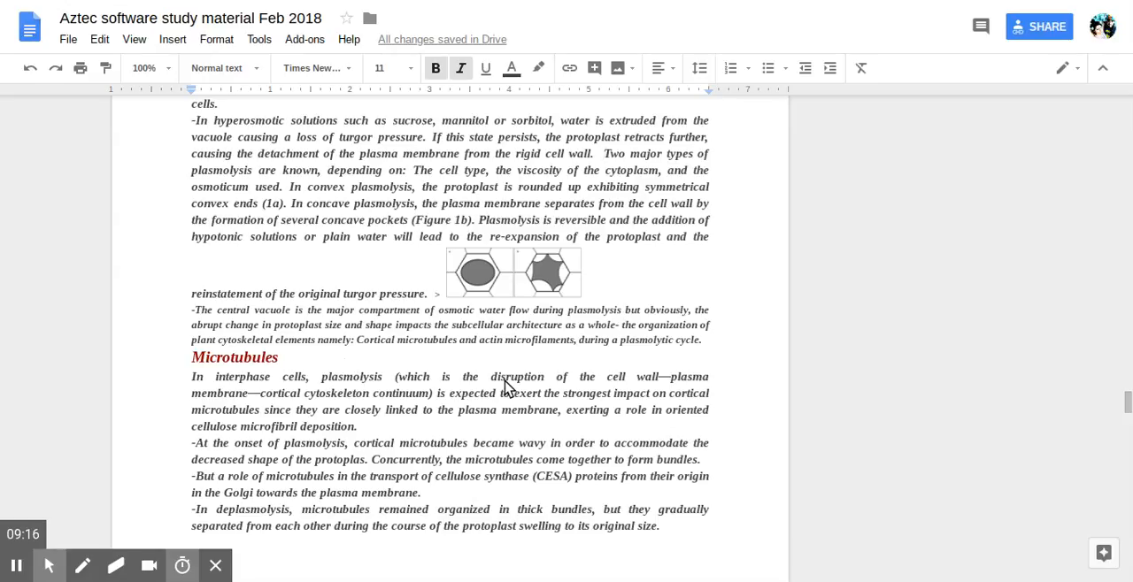
pyautogui.scroll(-3)
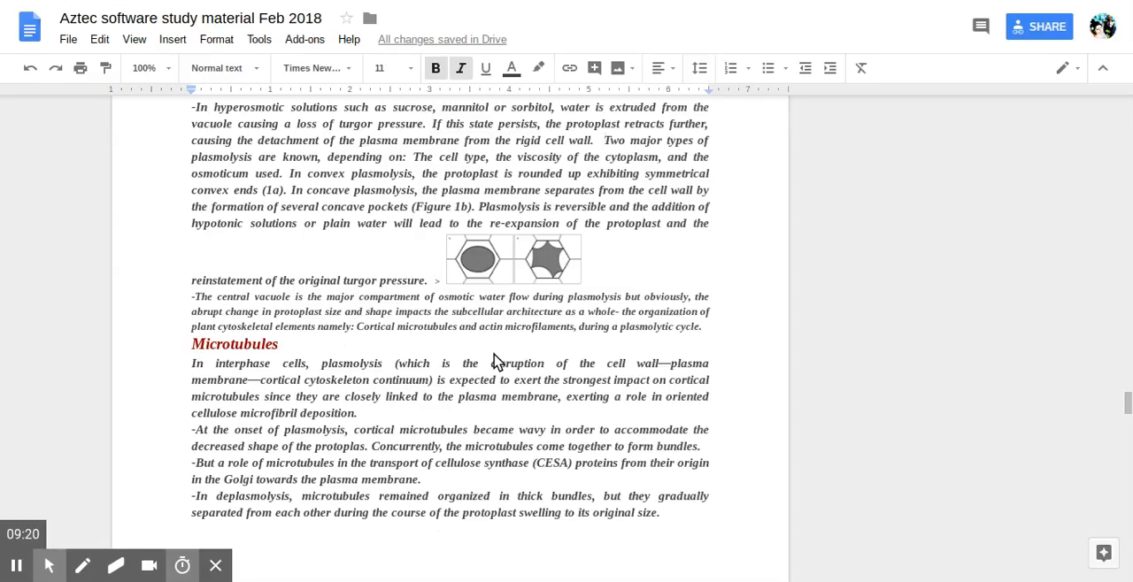
pyautogui.scroll(-3)
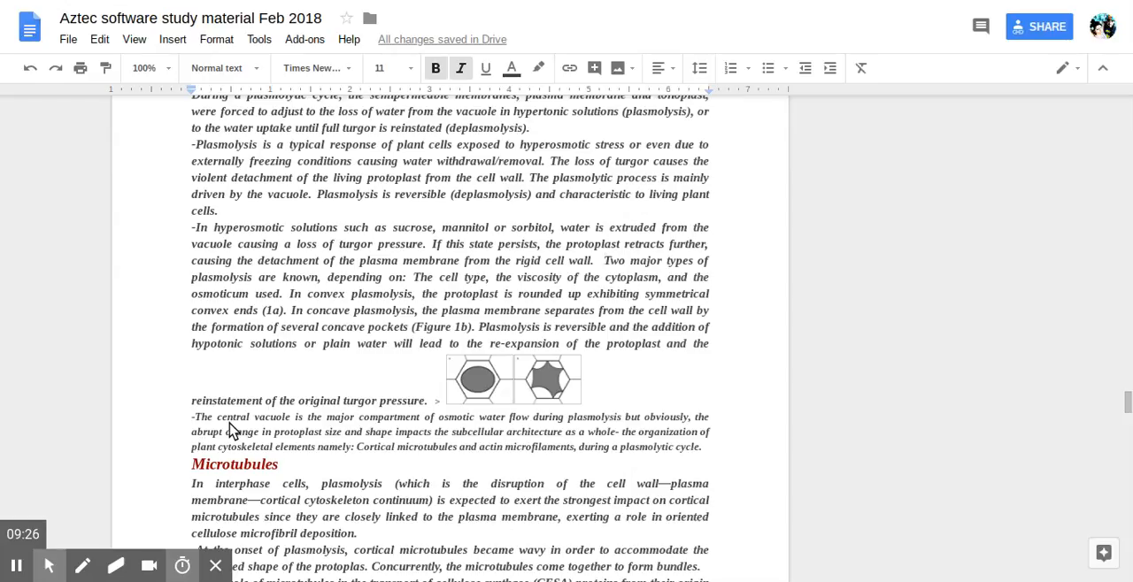
pyautogui.scroll(-3)
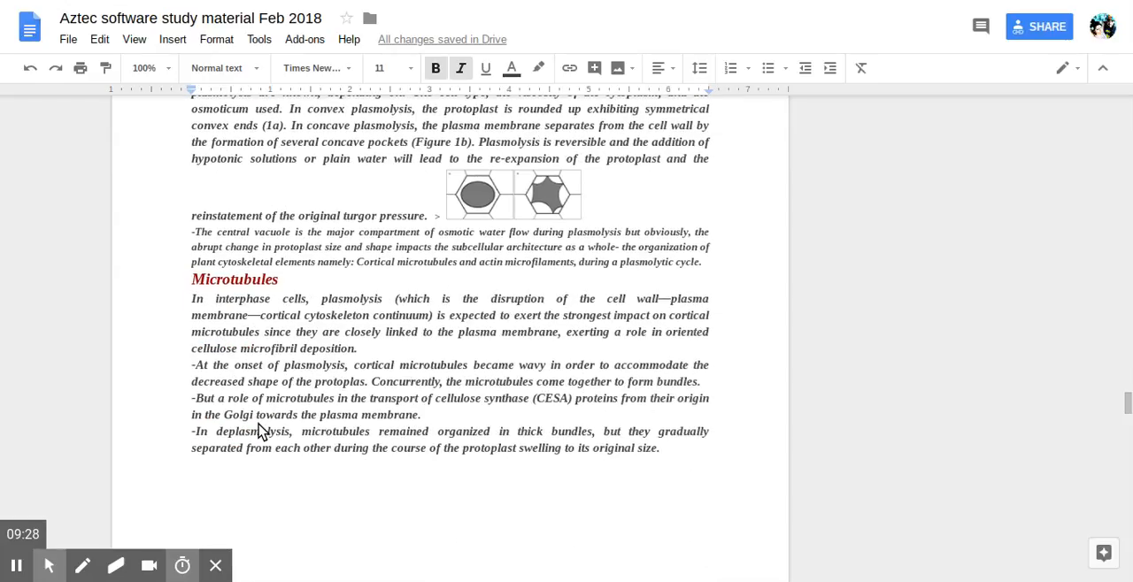
# Scroll past the microtubule figures and Actin Microfilaments notes to the actin micrograph page
pyautogui.scroll(-3)
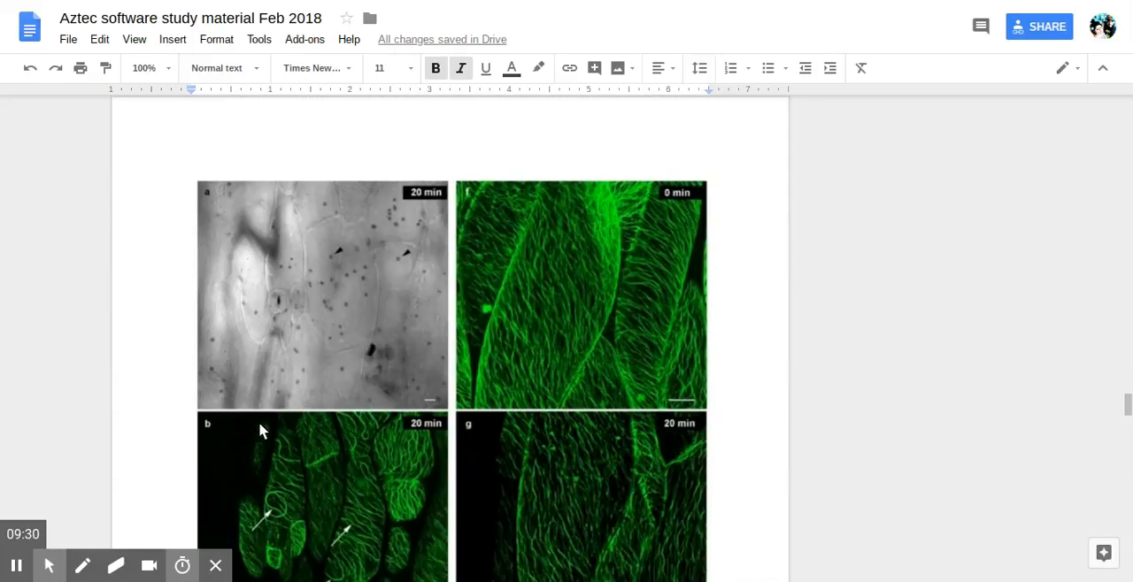
pyautogui.scroll(-3)
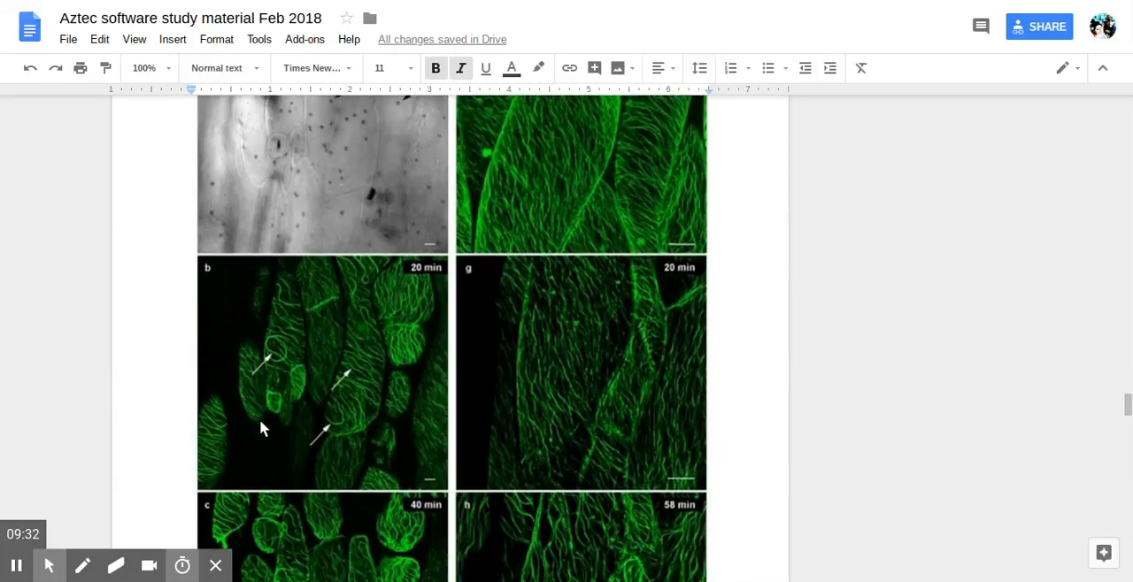
pyautogui.scroll(-3)
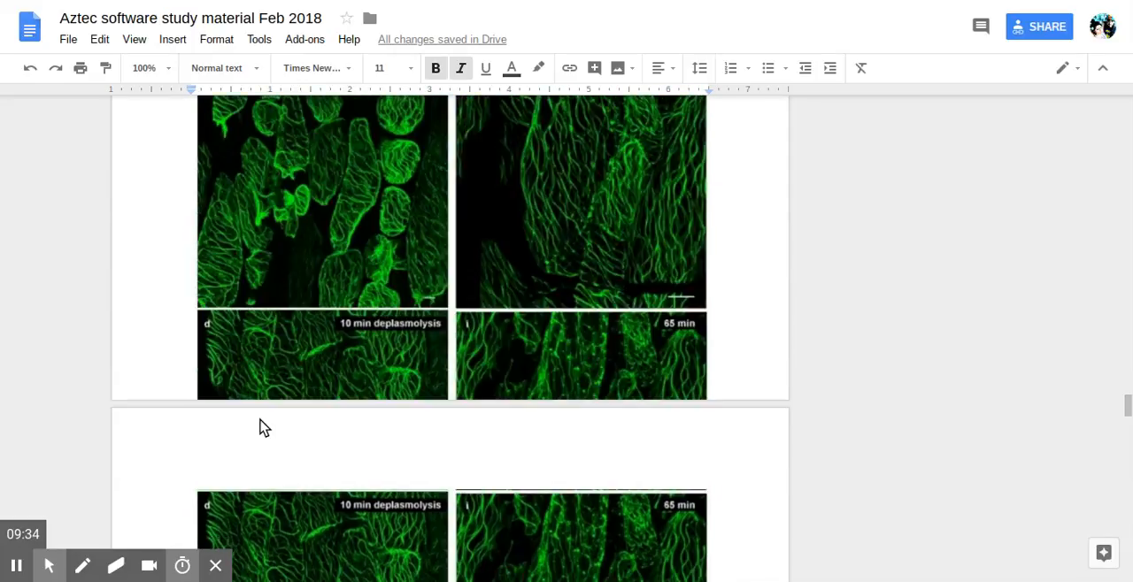
pyautogui.scroll(-3)
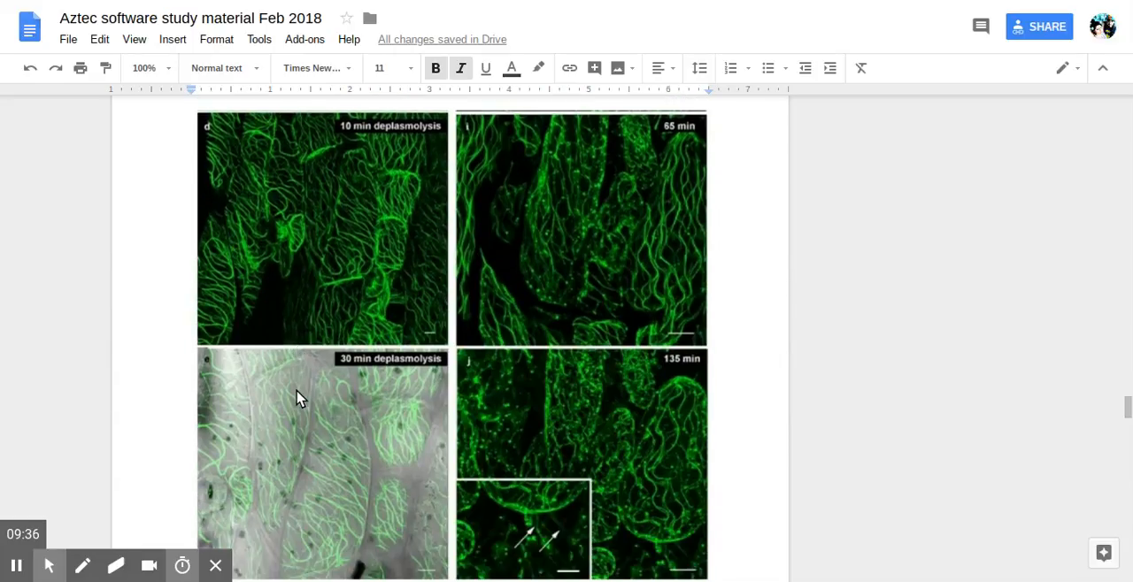
pyautogui.scroll(-3)
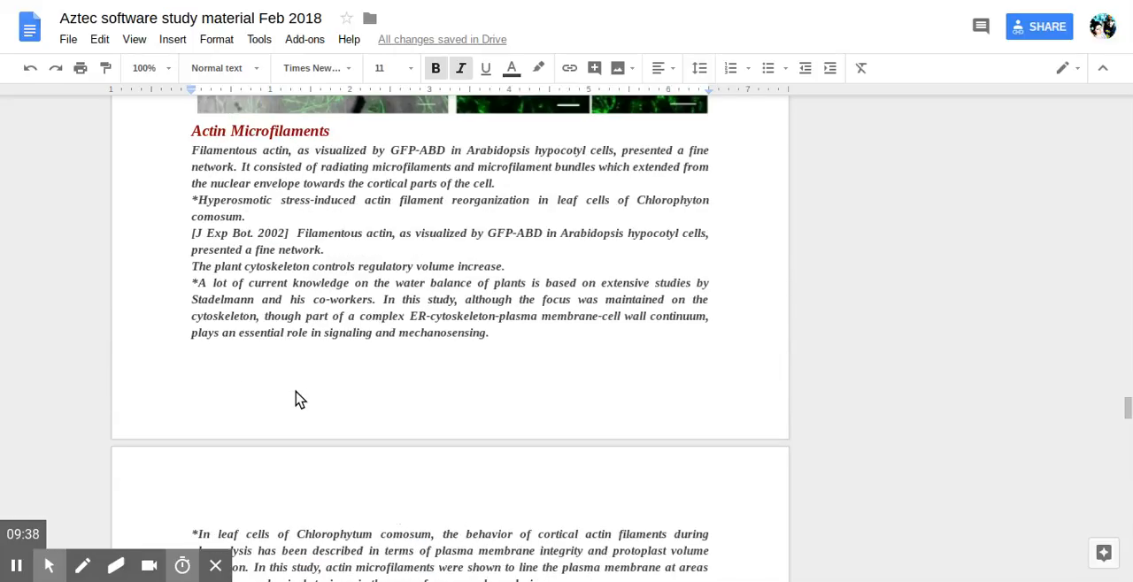
pyautogui.scroll(-3)
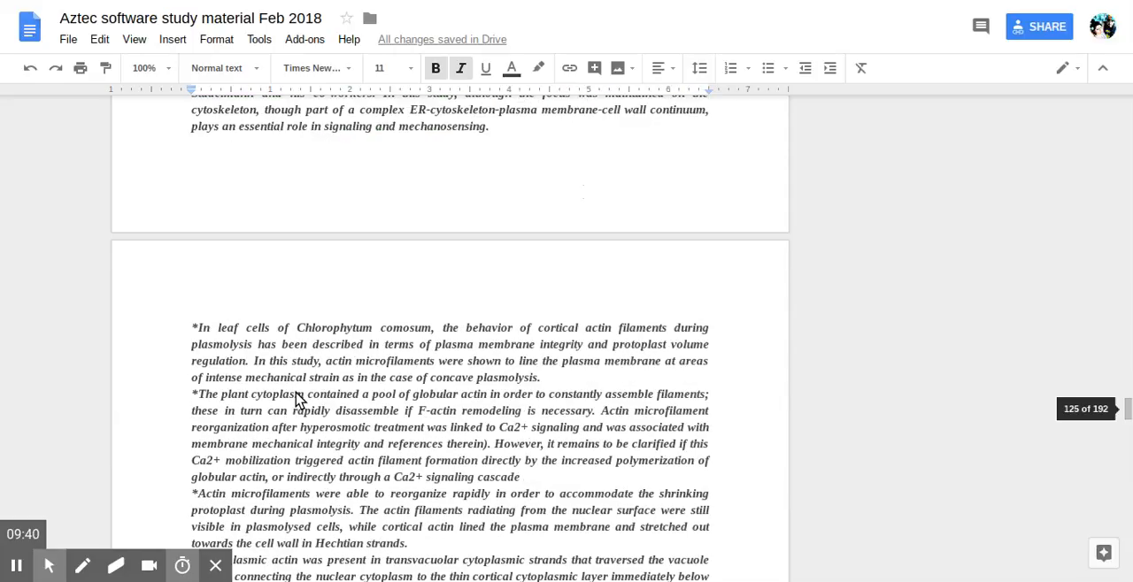
pyautogui.scroll(-3)
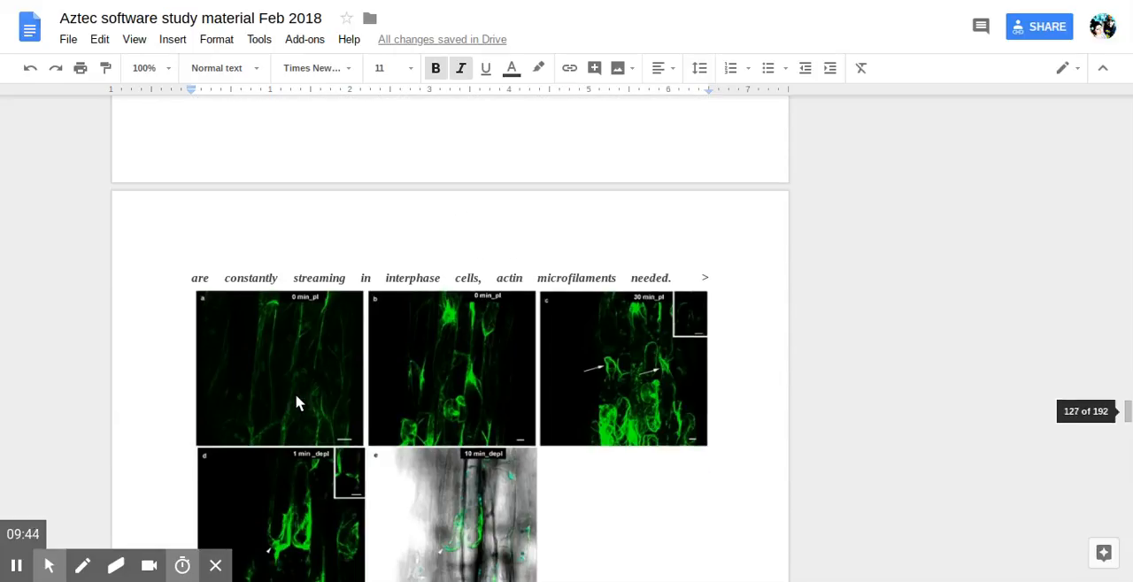
pyautogui.scroll(-3)
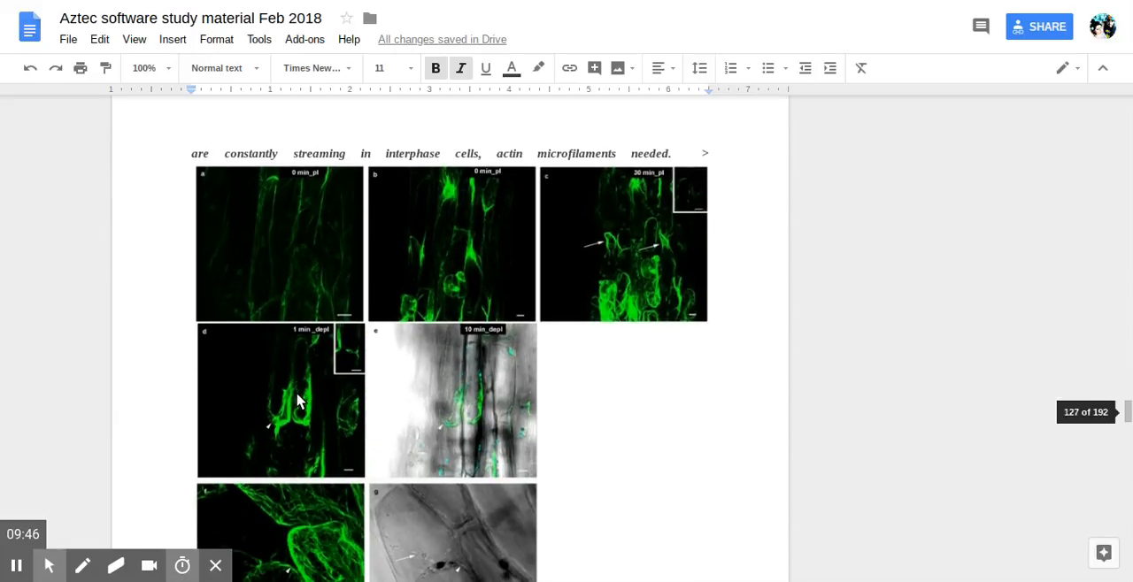
pyautogui.scroll(-3)
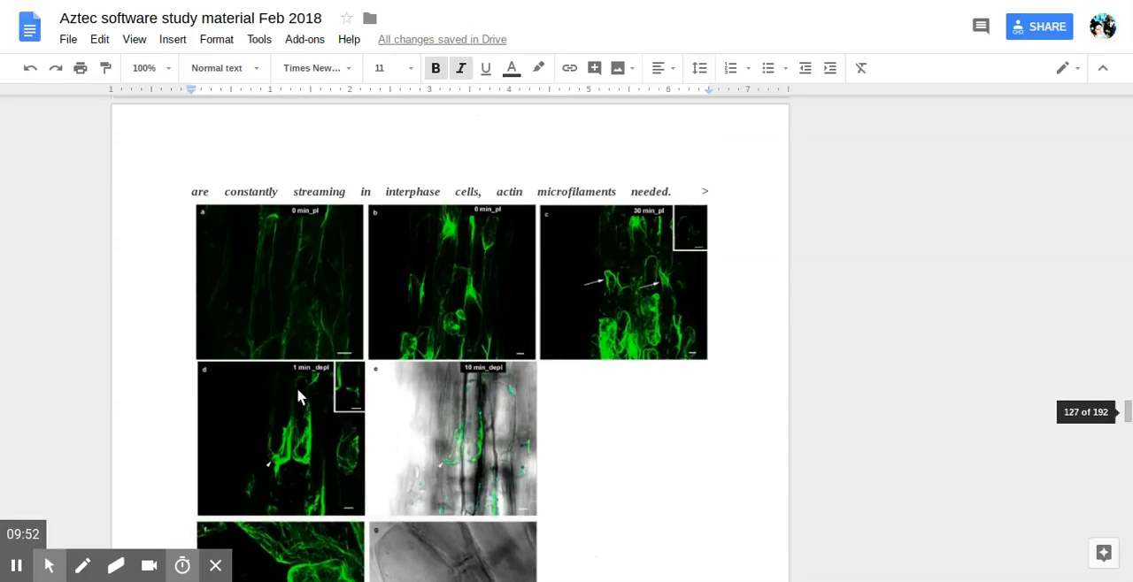
pyautogui.scroll(-3)
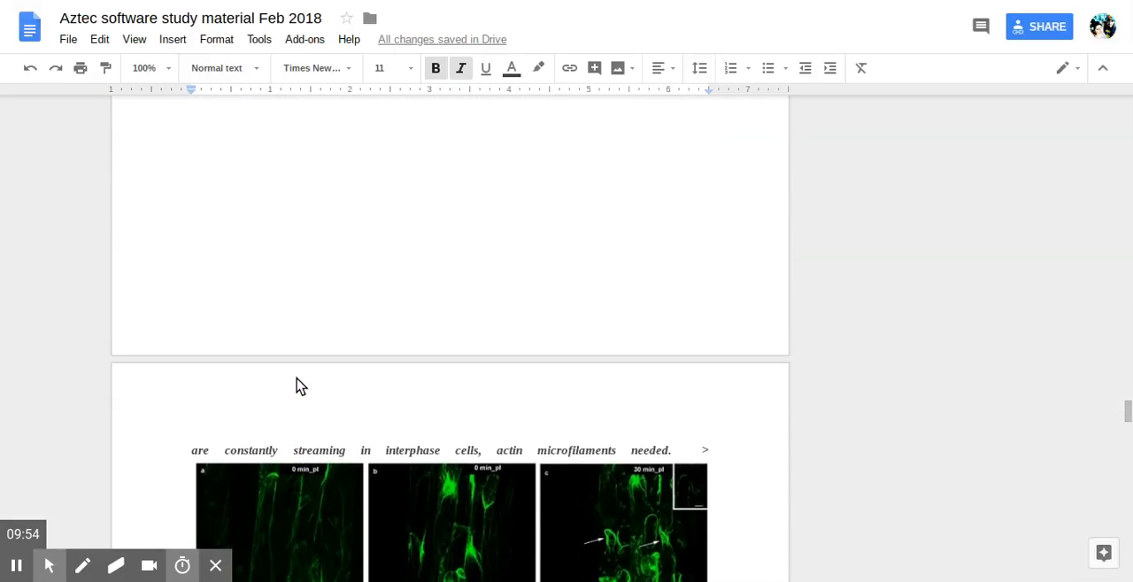